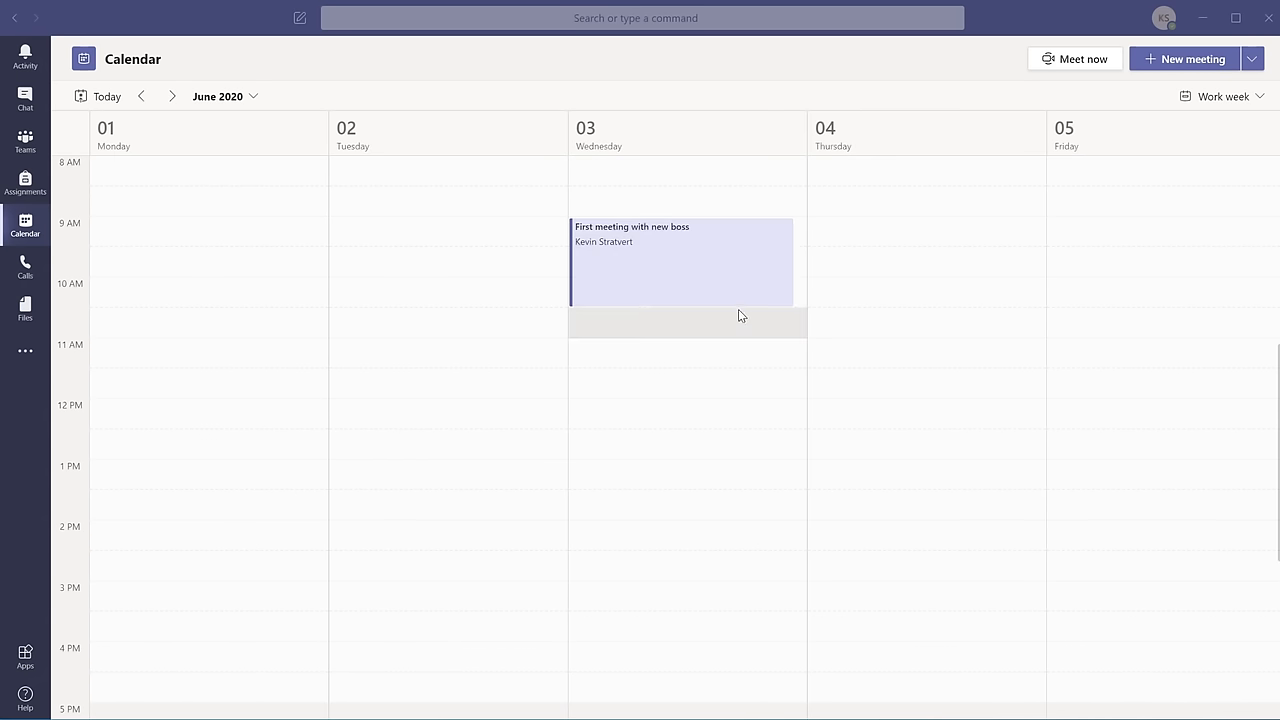
mouse_move(736, 276)
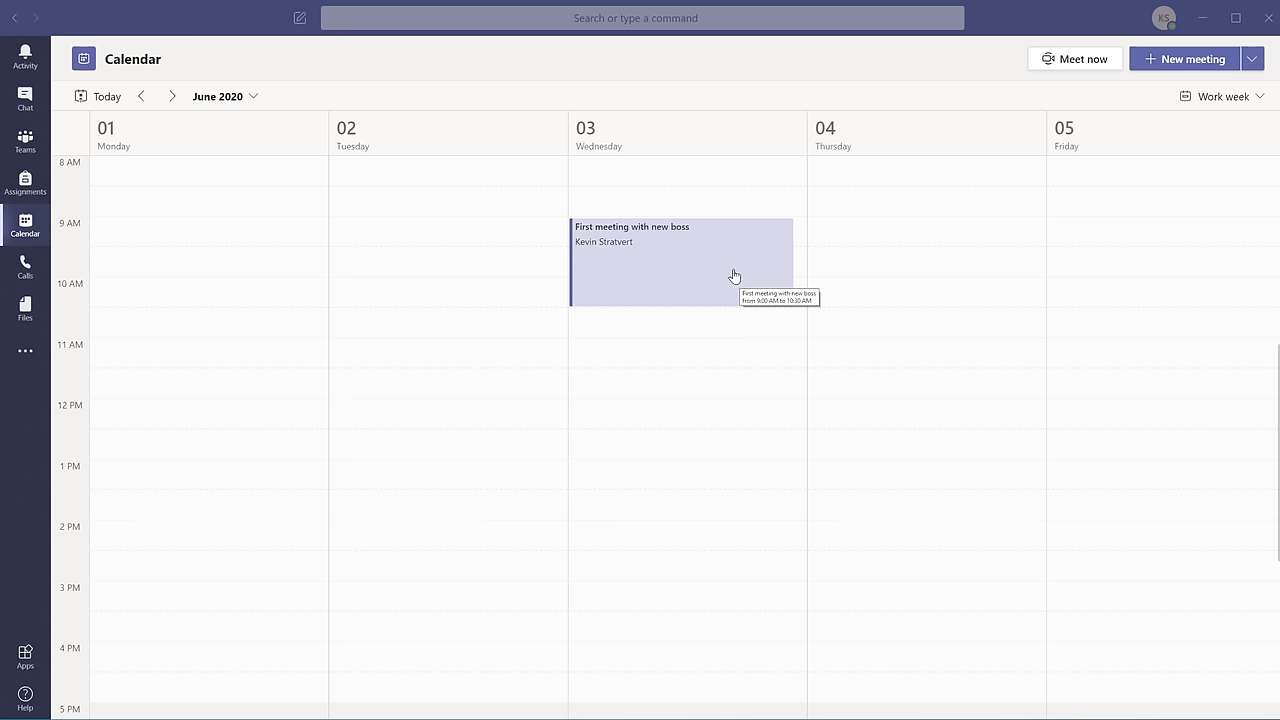
mouse_move(708, 248)
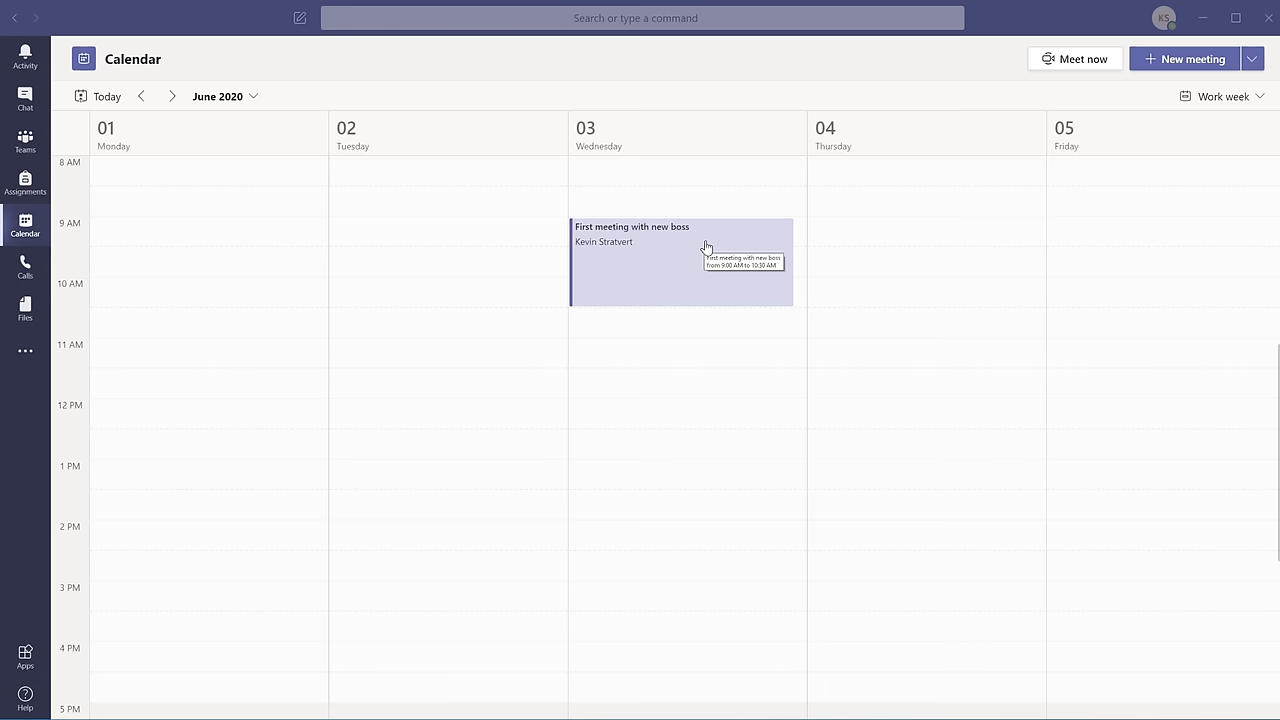
View the 'First meeting with new boss' event on Wednesday June 3, 9:00–10:30 AM
click(680, 240)
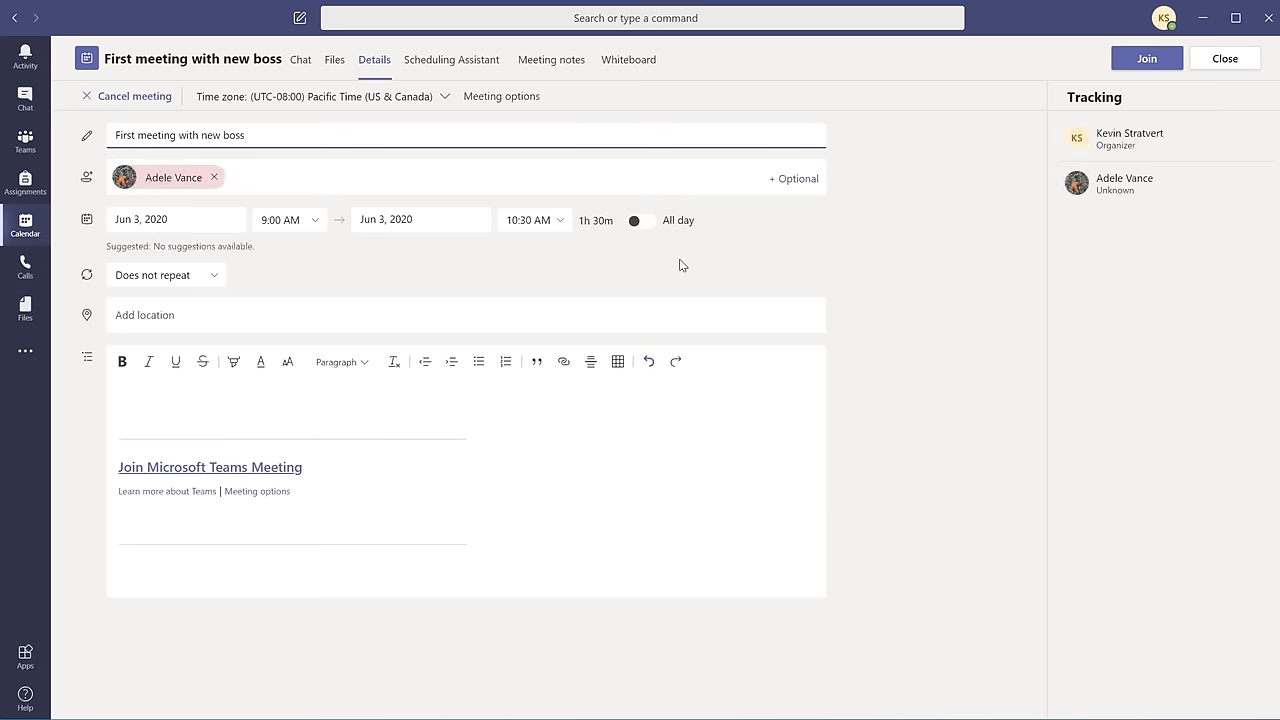
click(124, 176)
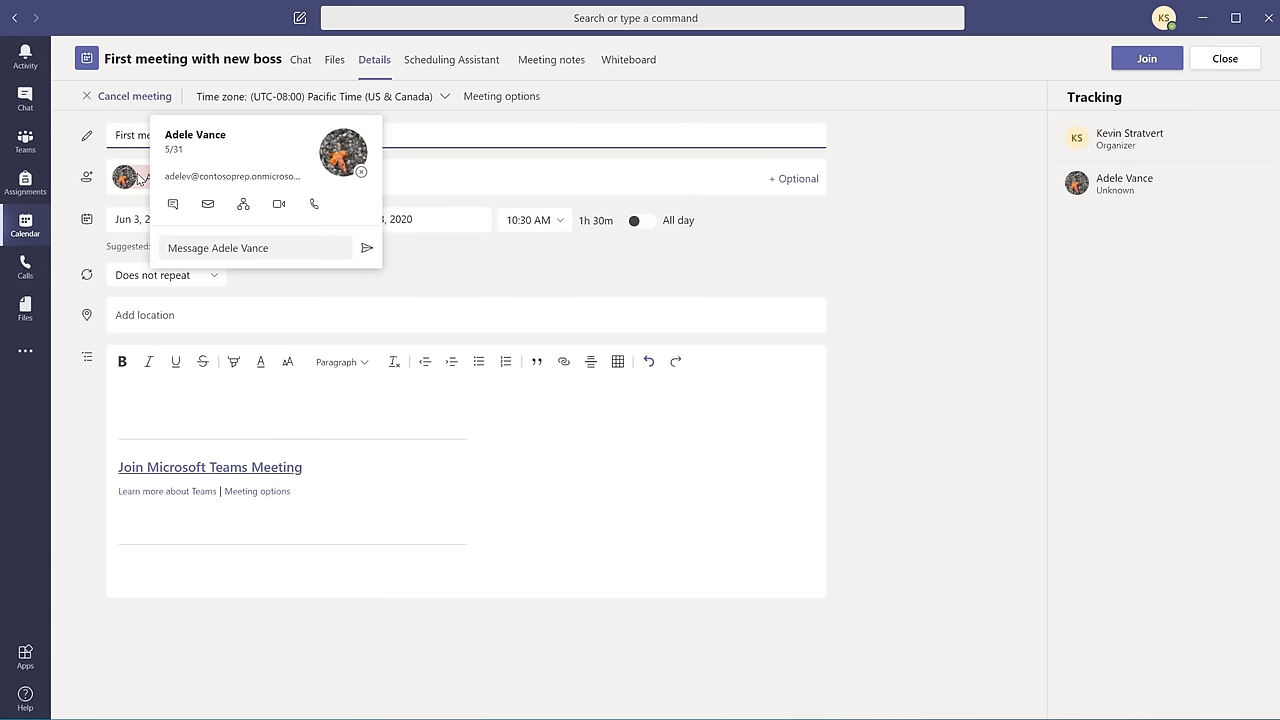
click(972, 282)
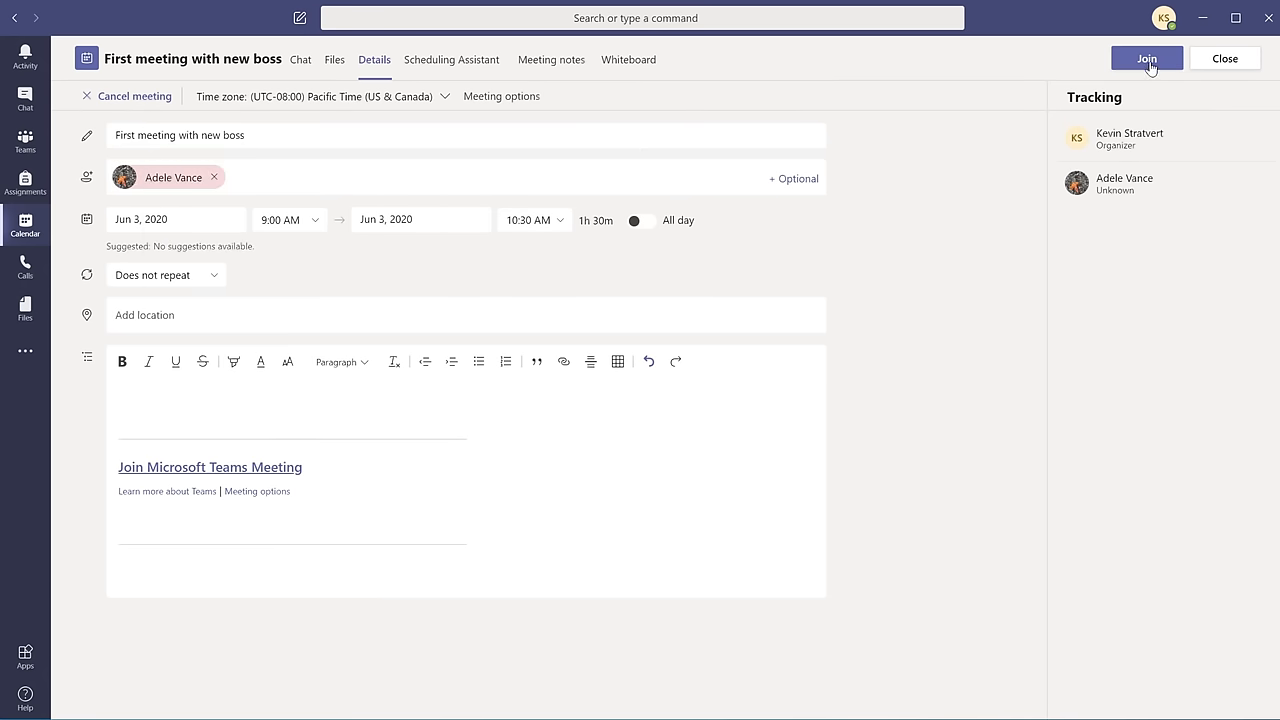
Join the meeting to reach the pre-join screen with the camera preview on
click(1146, 58)
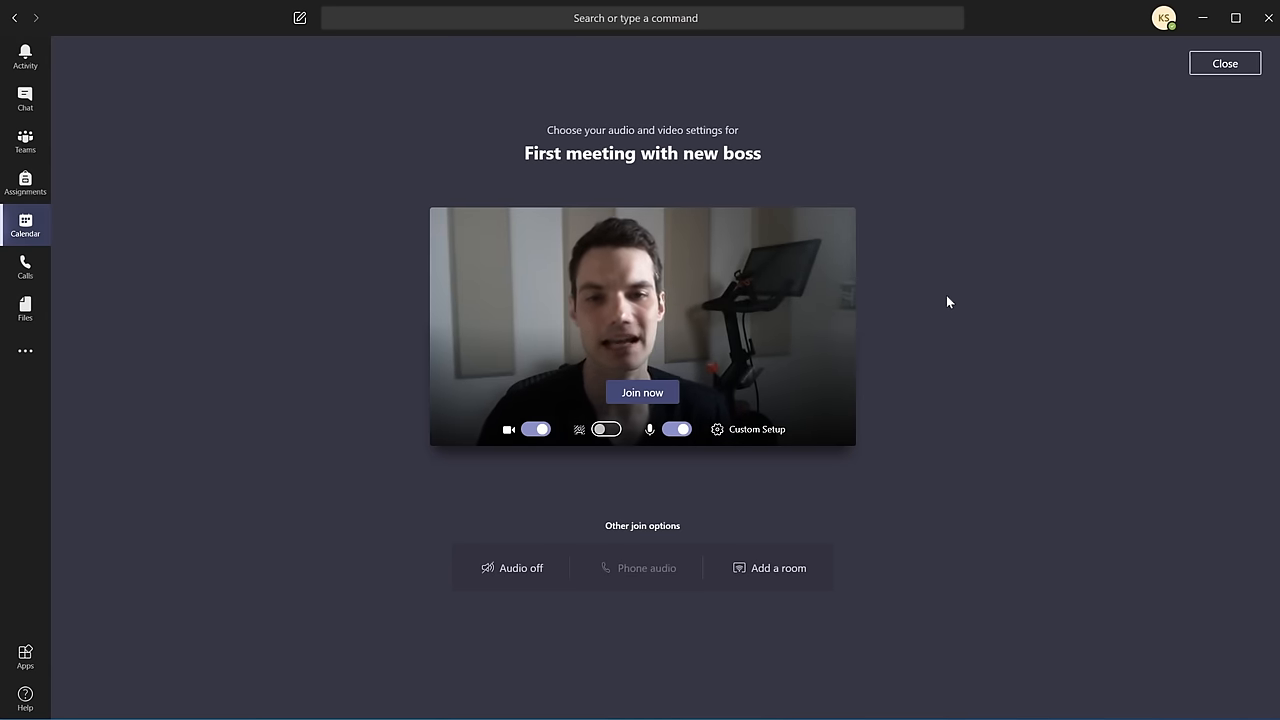
click(536, 428)
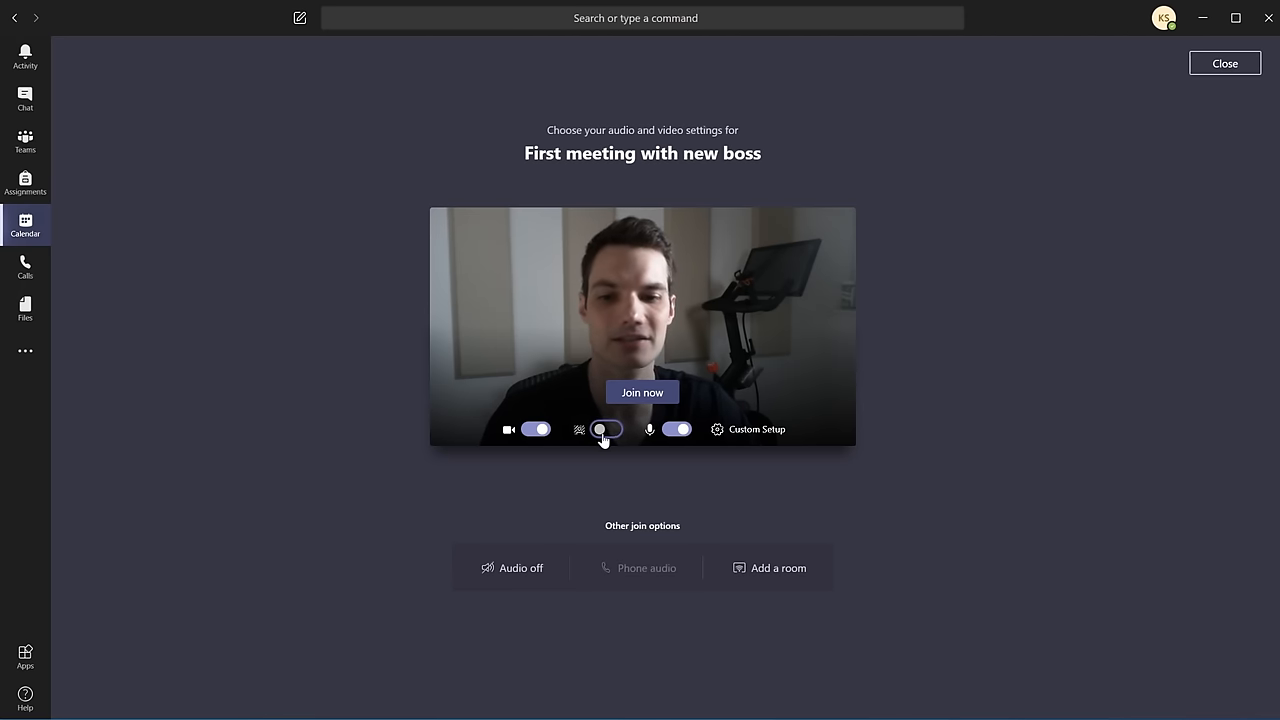
Enable background effects and start adding a custom image via '+ Add new'
click(606, 428)
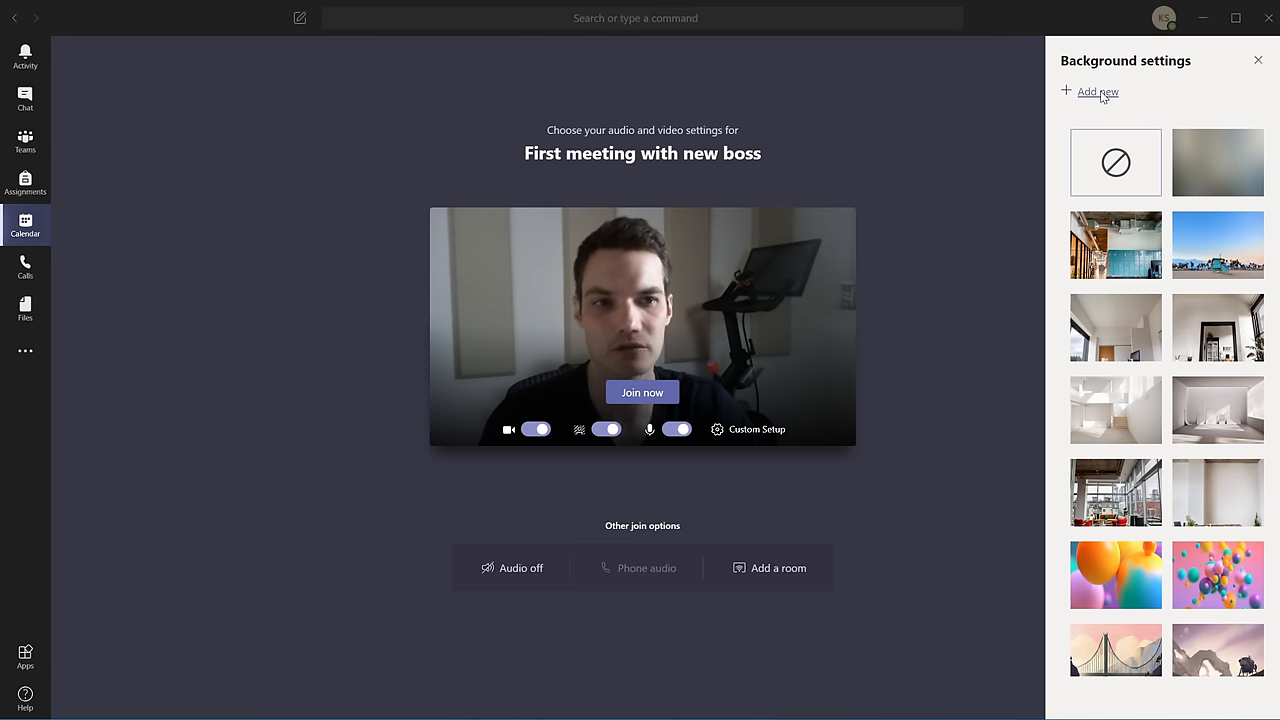
click(1096, 92)
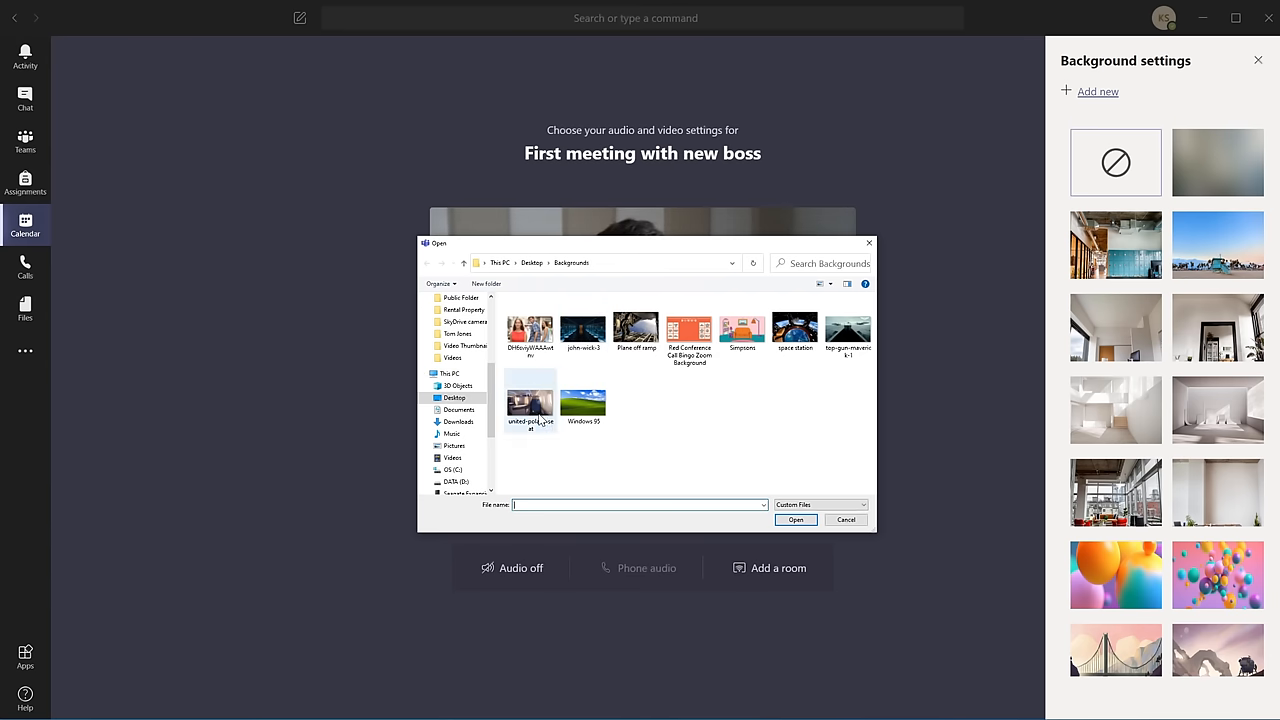
Cancel the Open dialog and return to the background gallery with the live preview
click(584, 330)
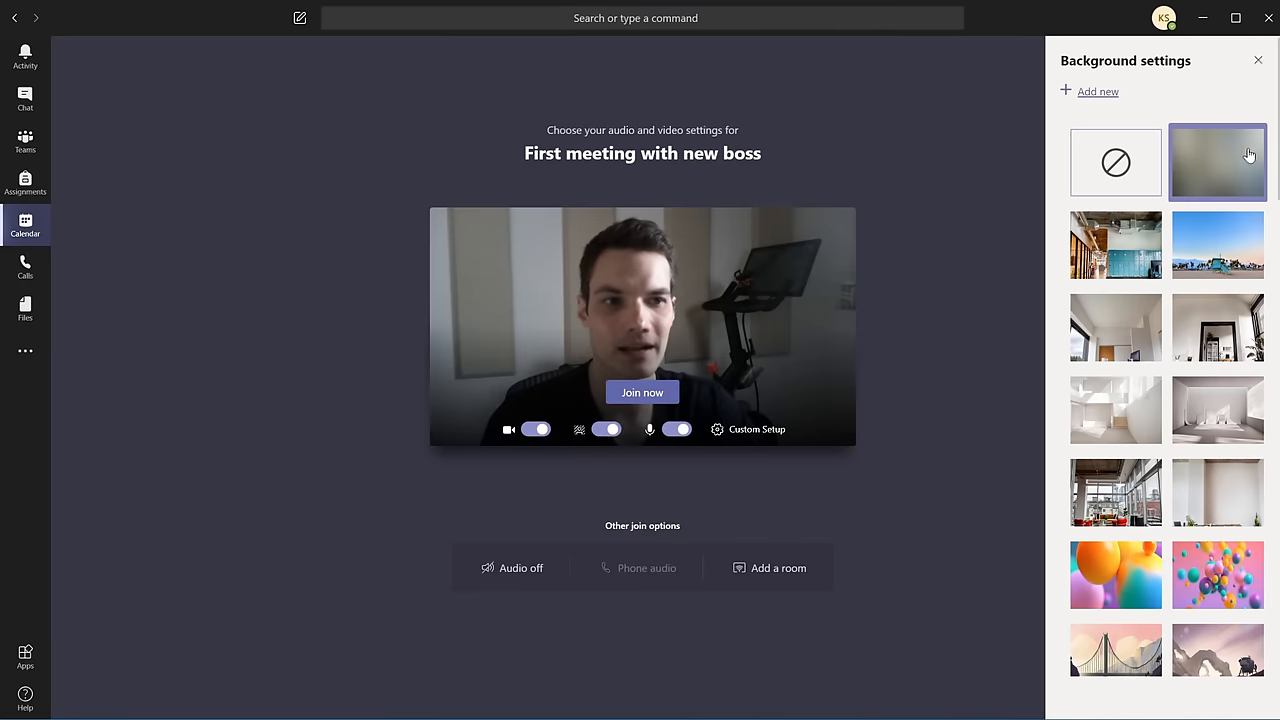
scroll(down, 3)
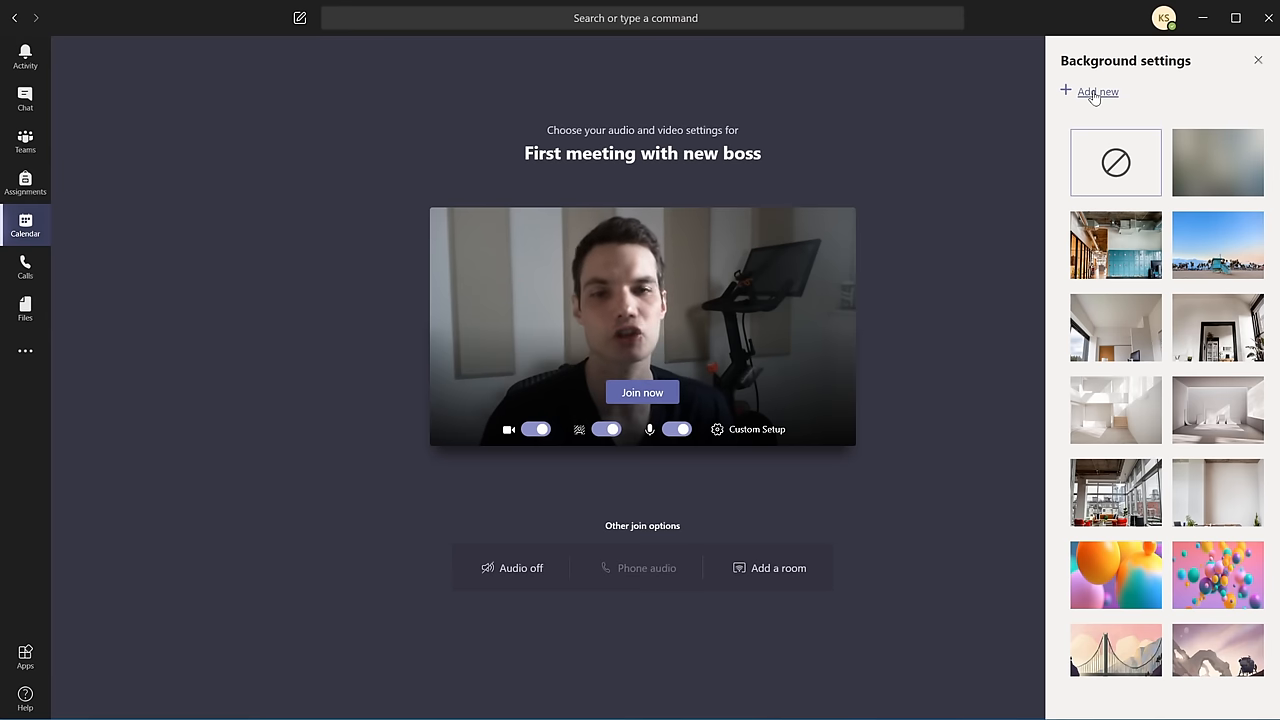
Apply the blur background so the room behind the speaker is blurred
click(1116, 162)
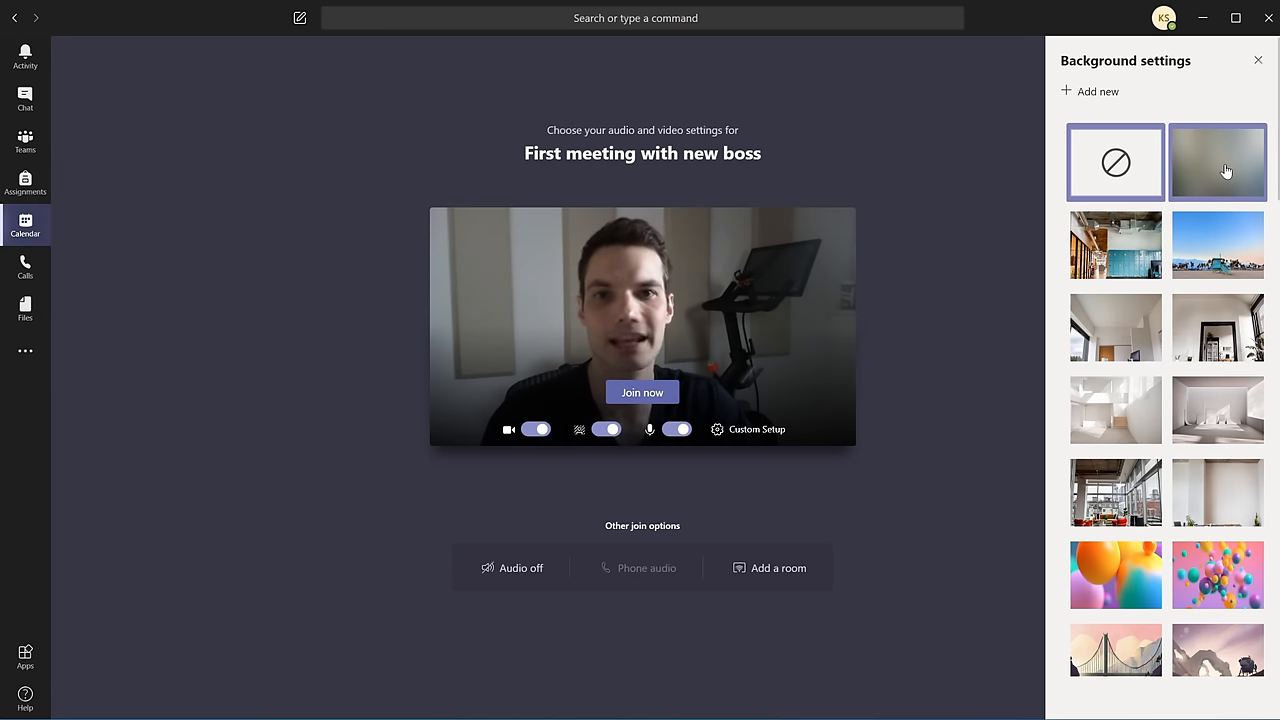
click(1216, 162)
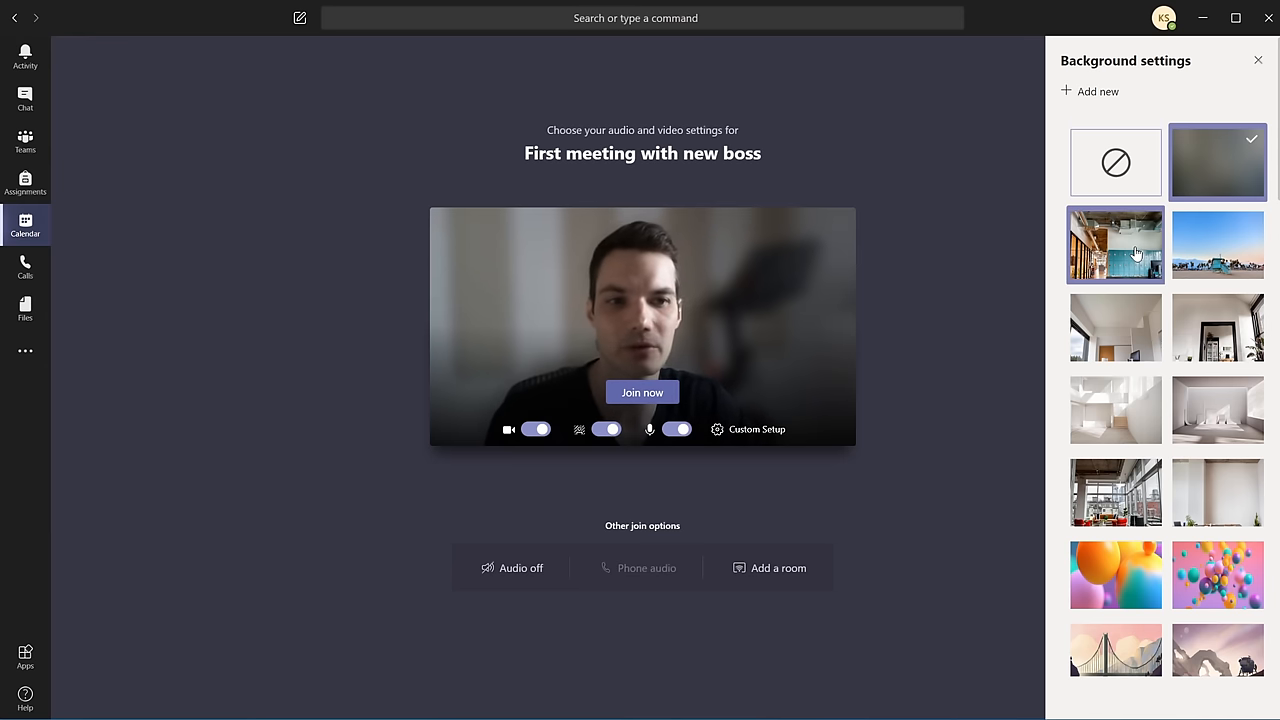
Try the office, palm trees and loft scenes, settling on the colourful balloons background
click(1116, 244)
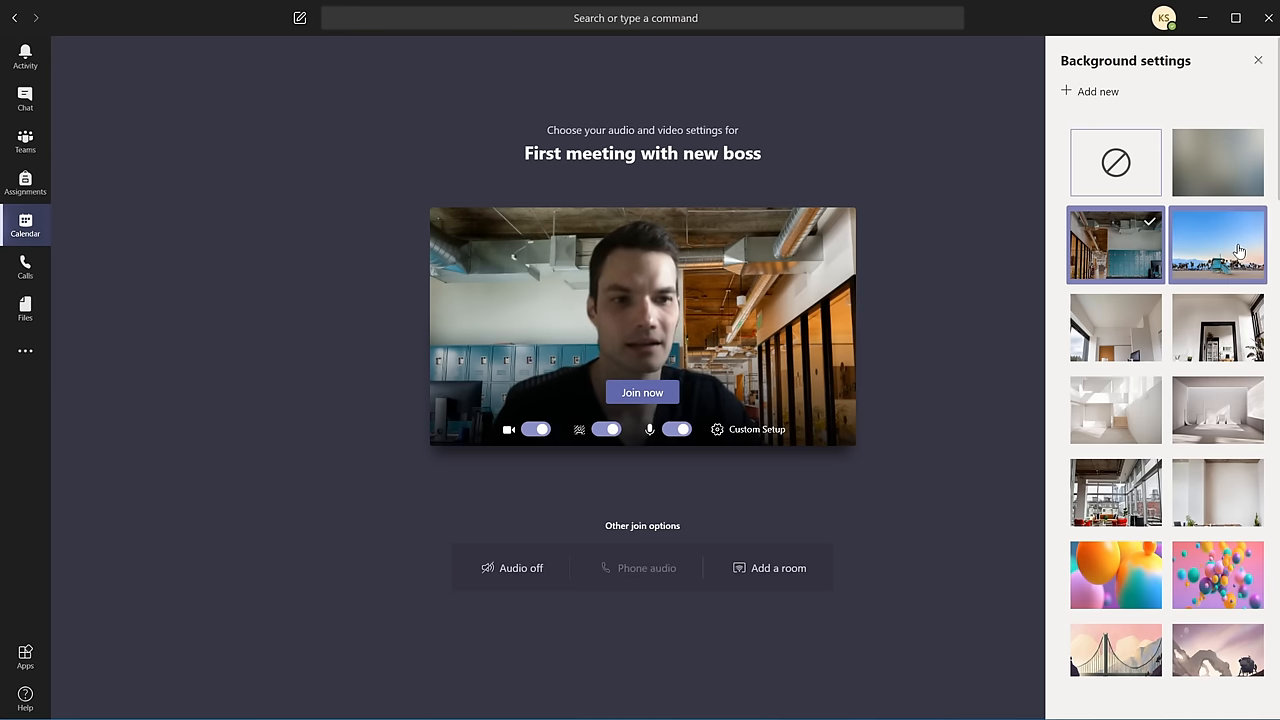
click(1218, 244)
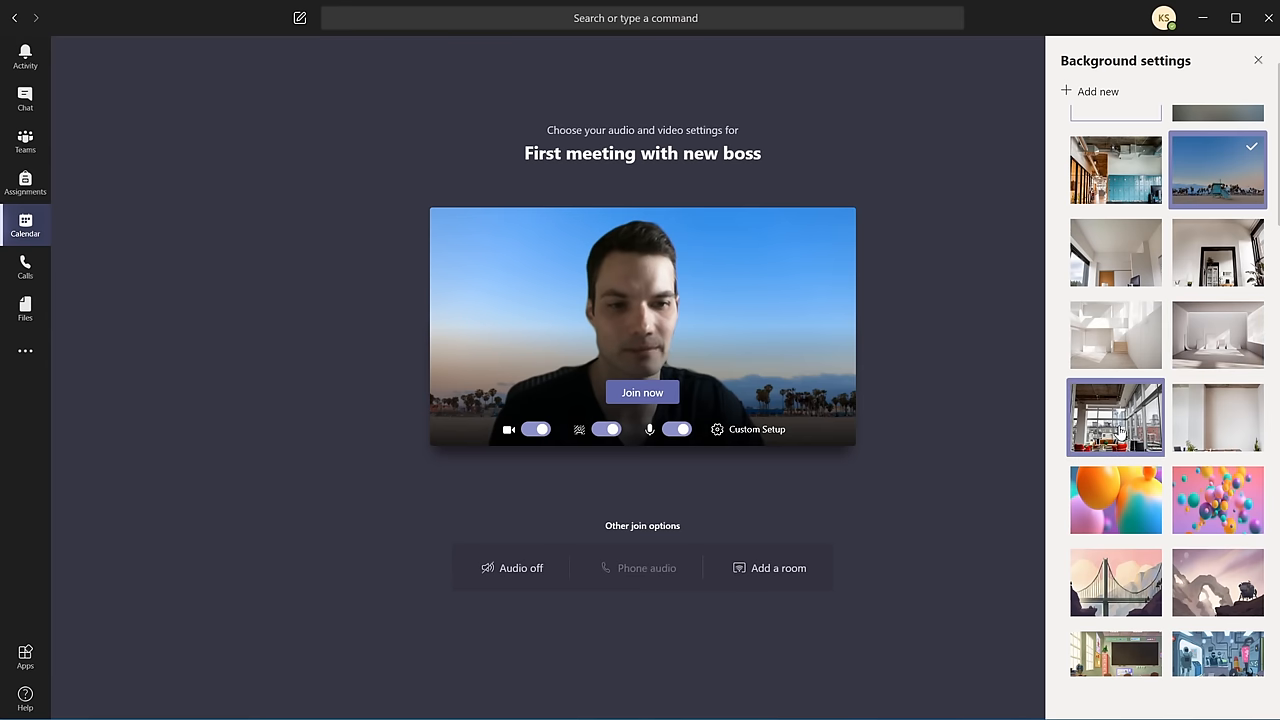
click(1116, 418)
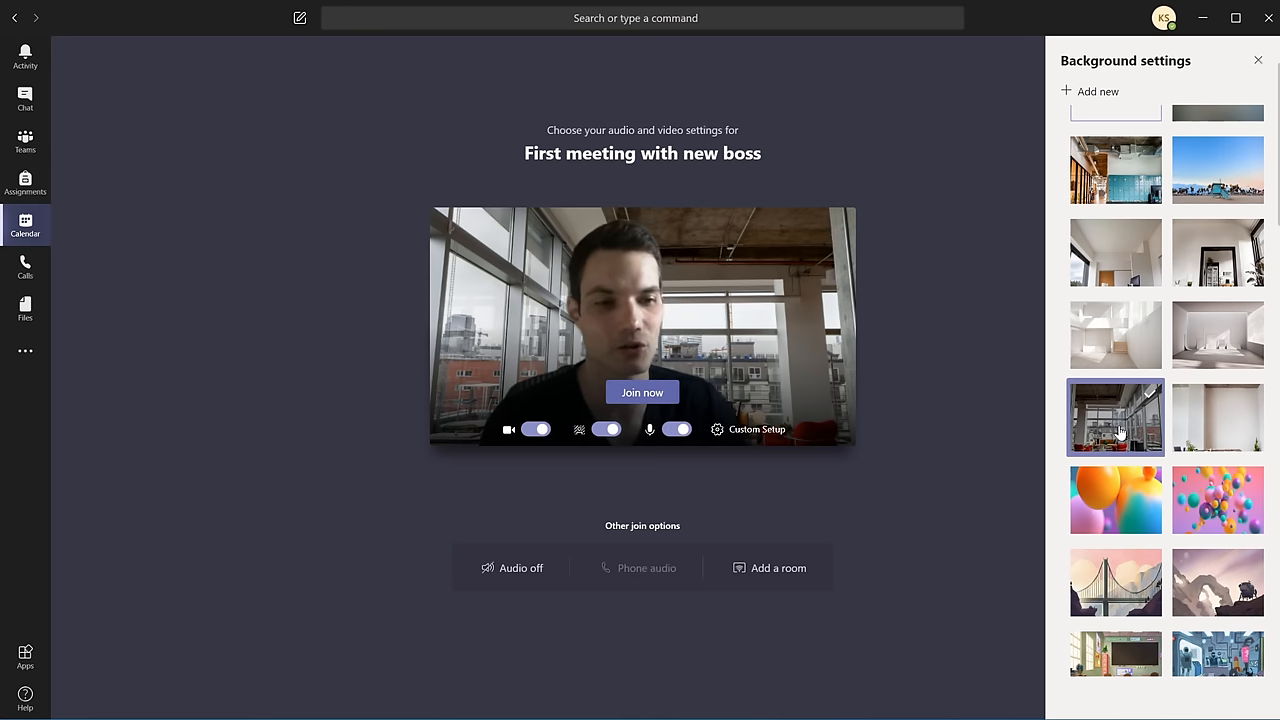
click(1218, 424)
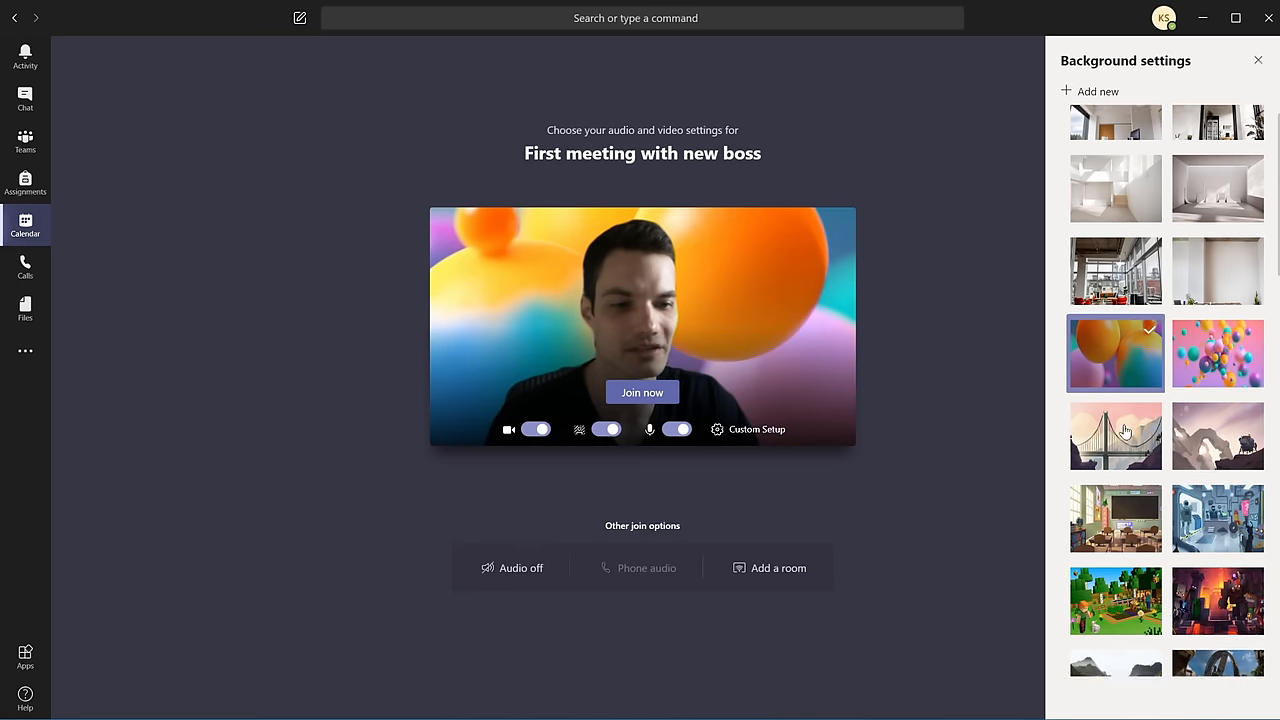
scroll(down, 3)
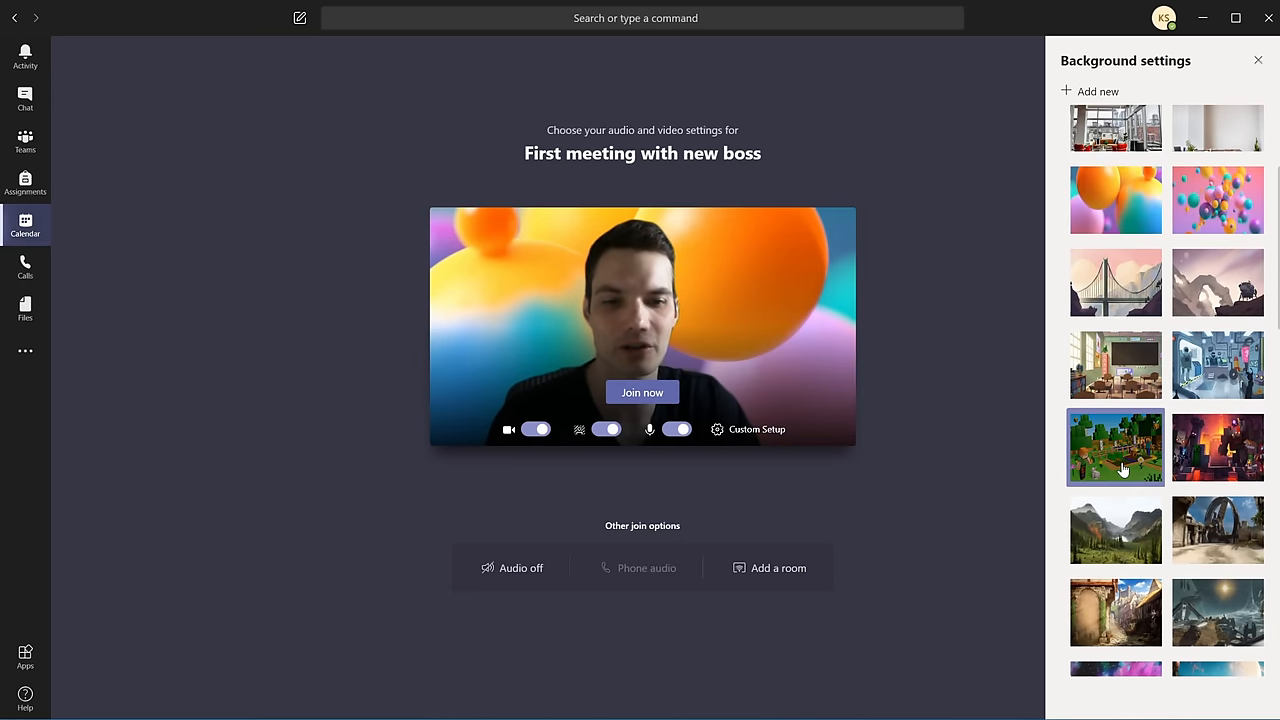
click(1116, 448)
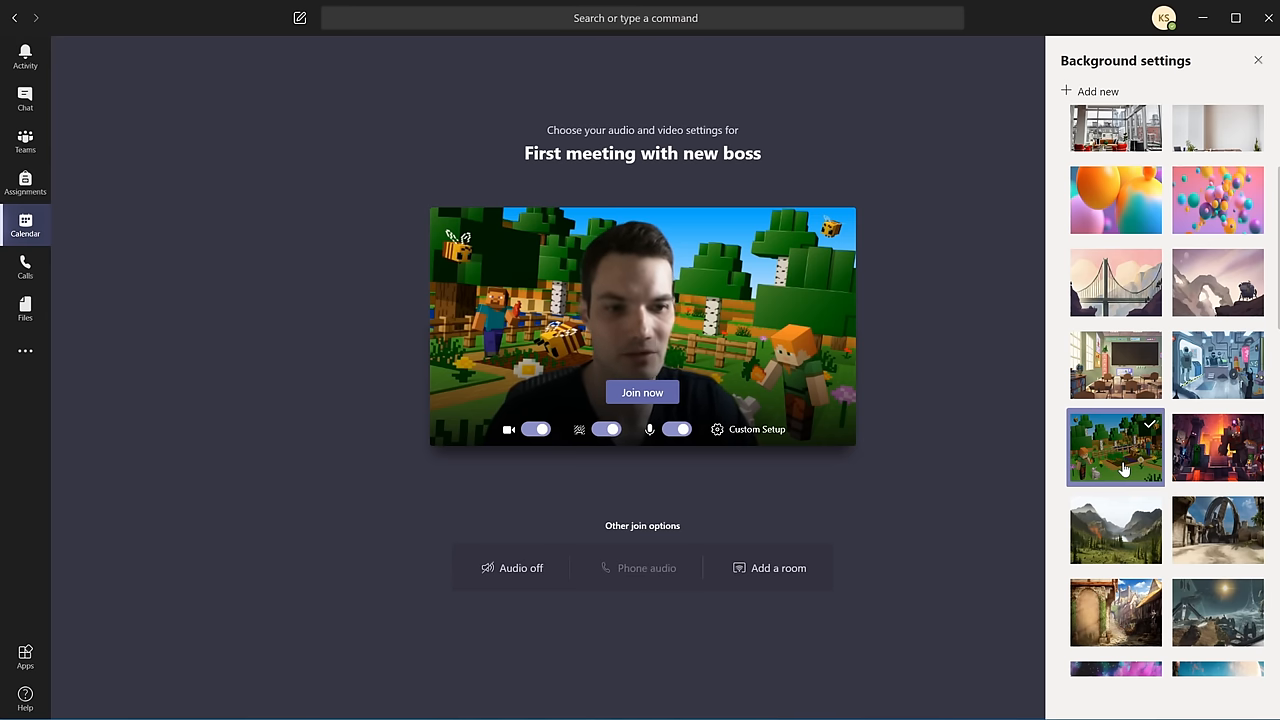
click(1218, 530)
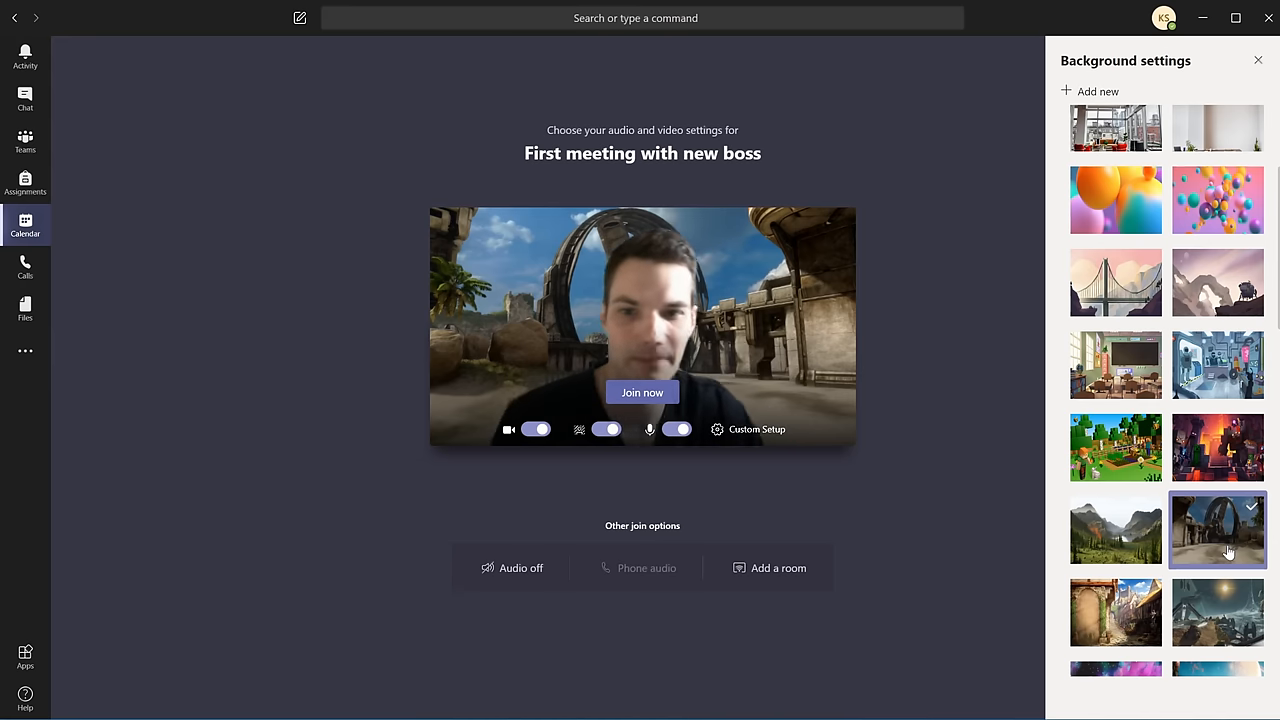
scroll(down, 3)
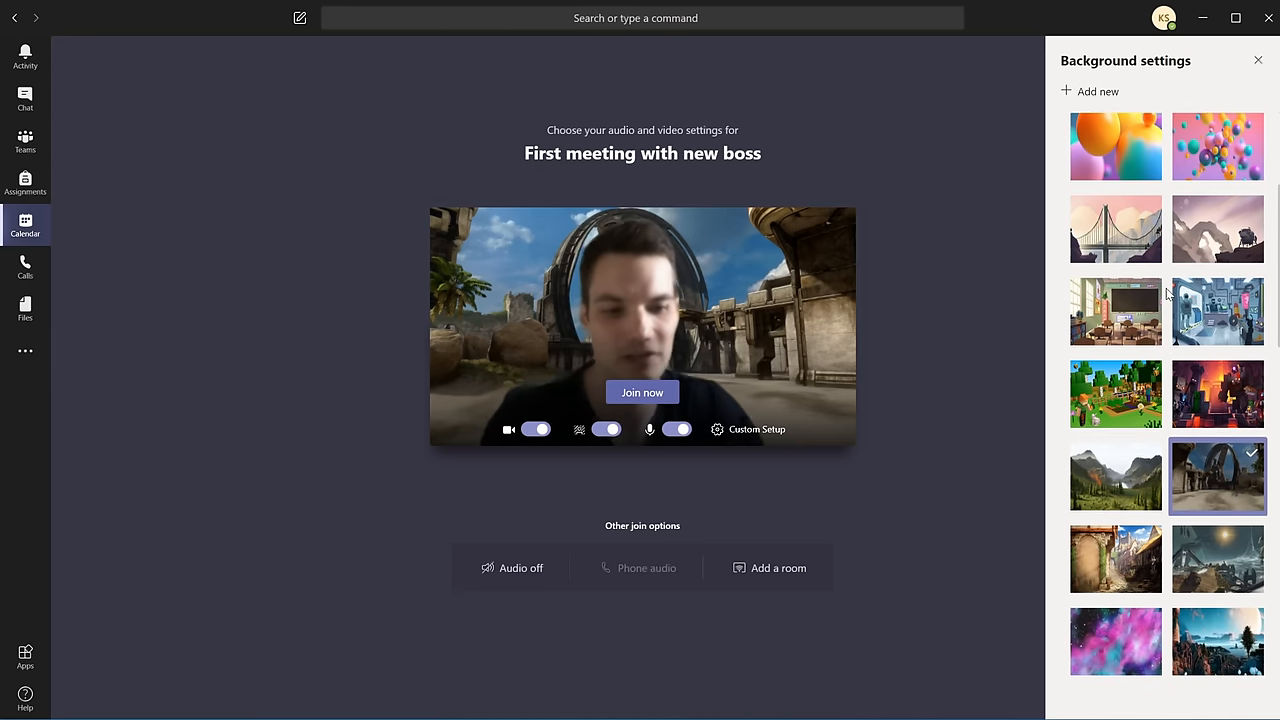
scroll(down, 3)
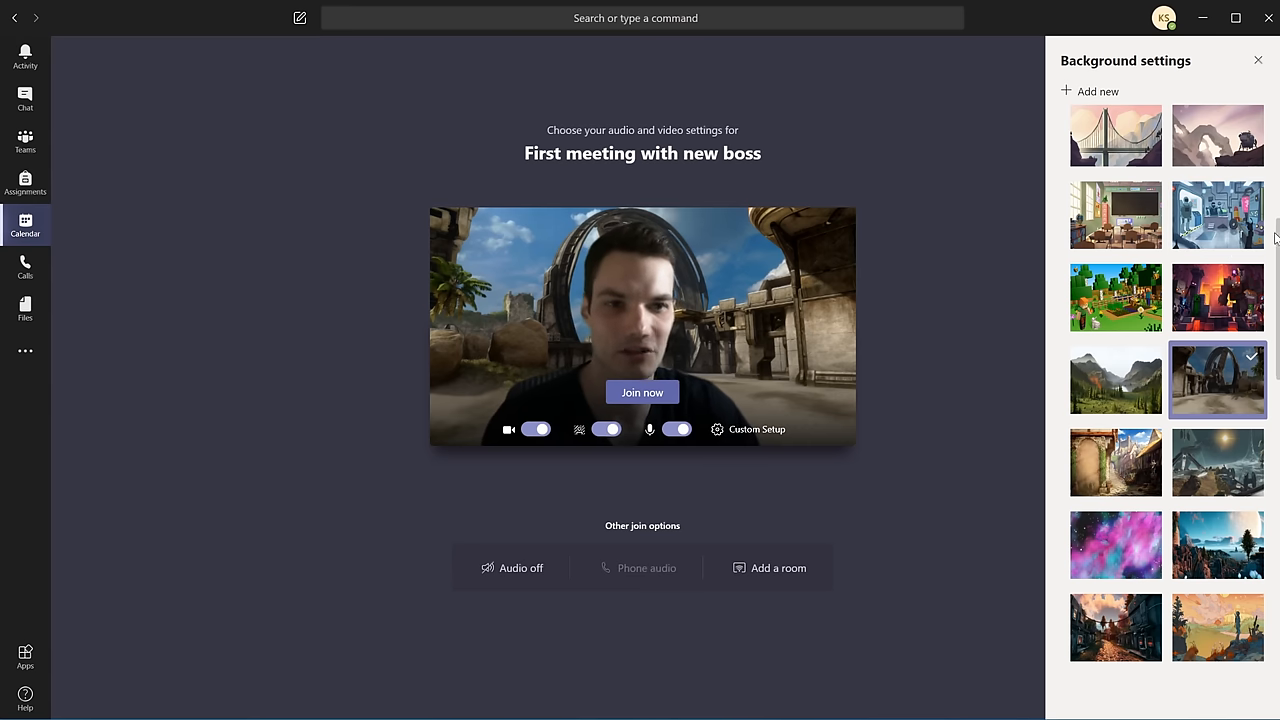
scroll(down, 3)
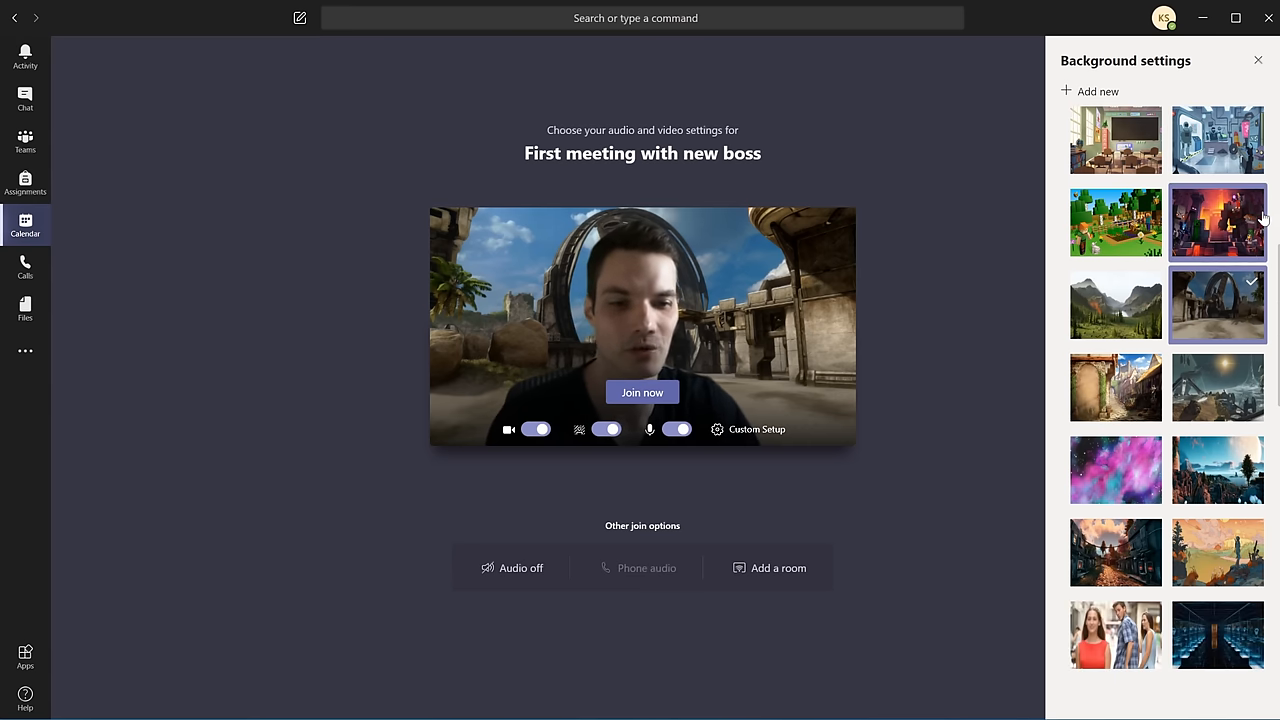
scroll(down, 3)
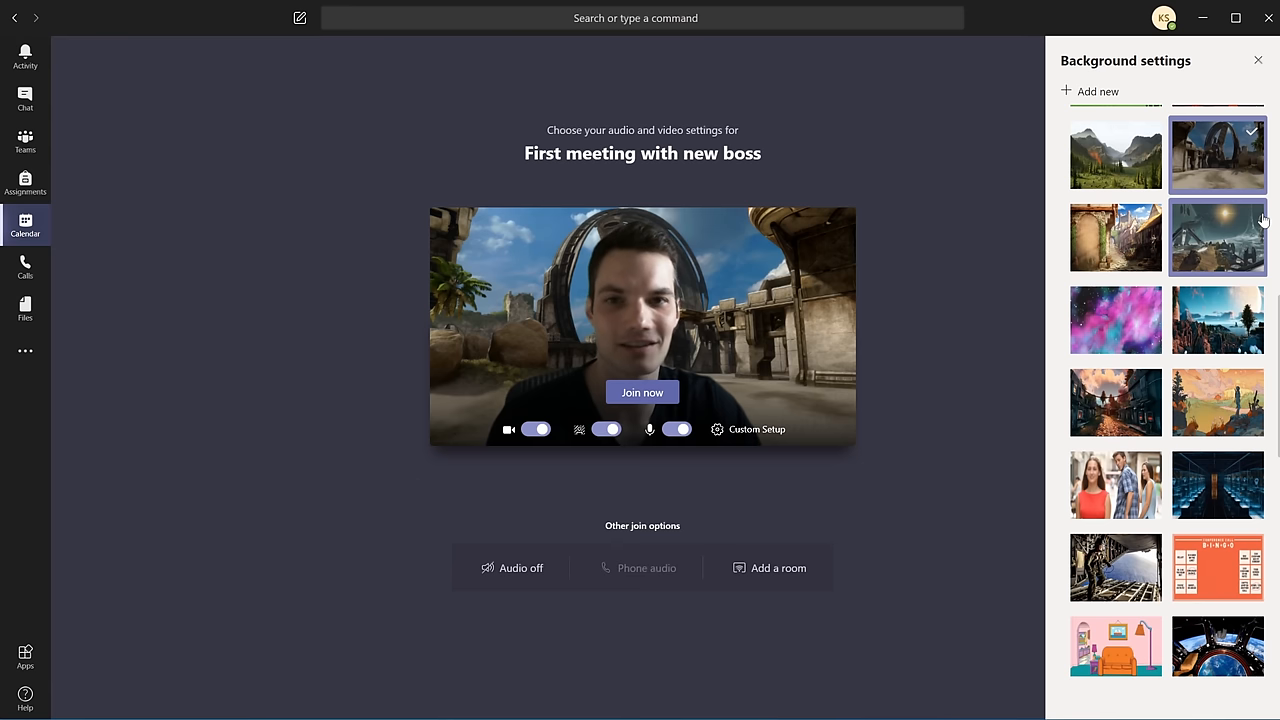
Try the three-people meme and server room, settling on the aircraft cargo bay with soldier
click(1116, 486)
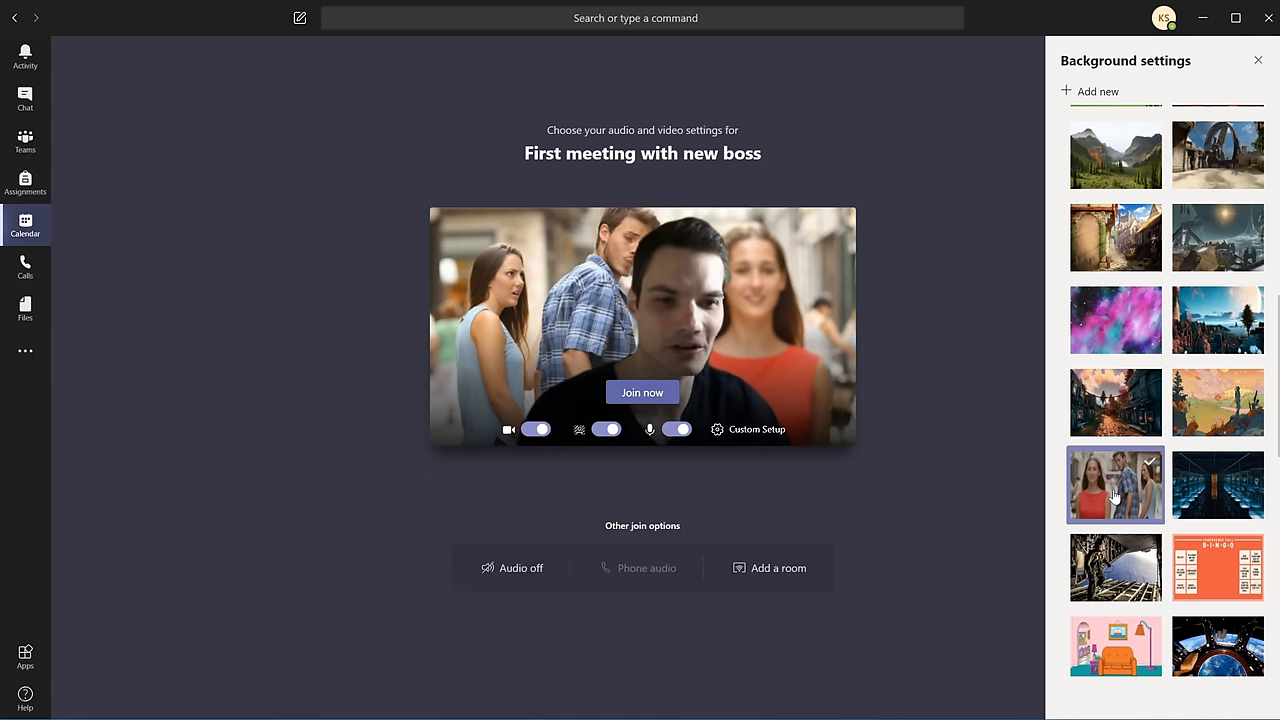
click(1218, 486)
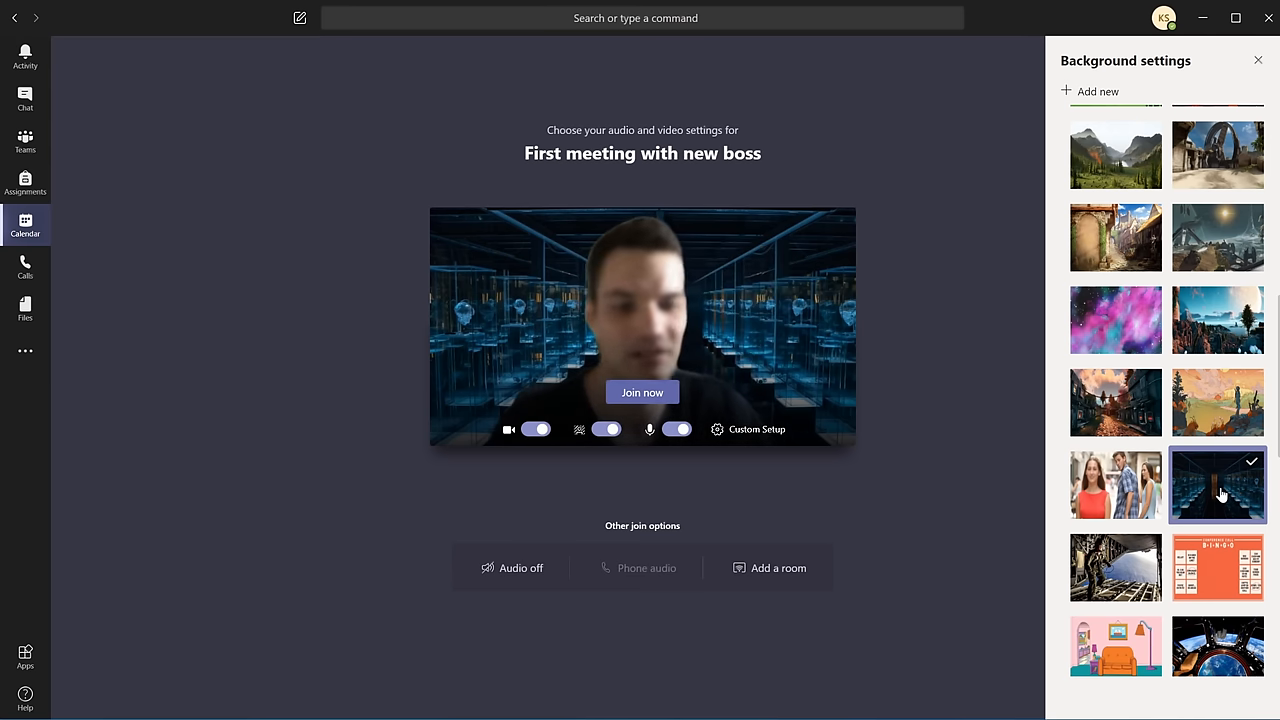
click(1116, 568)
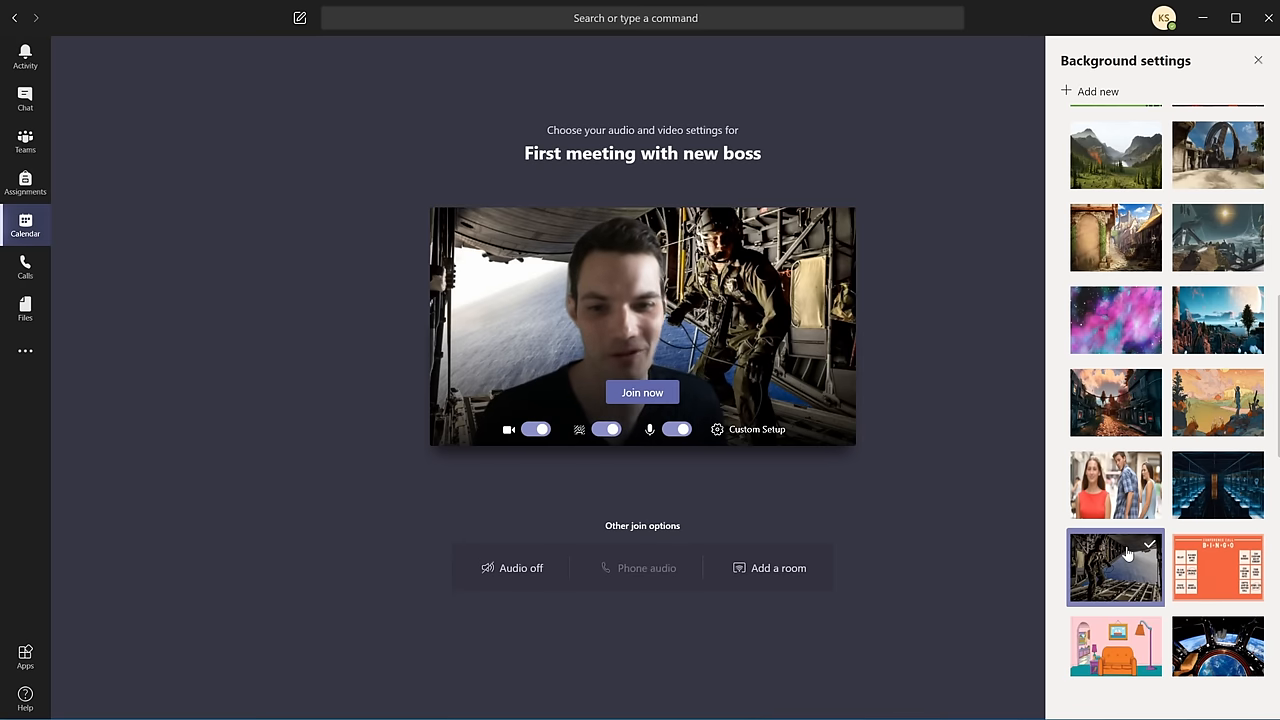
mouse_move(1218, 486)
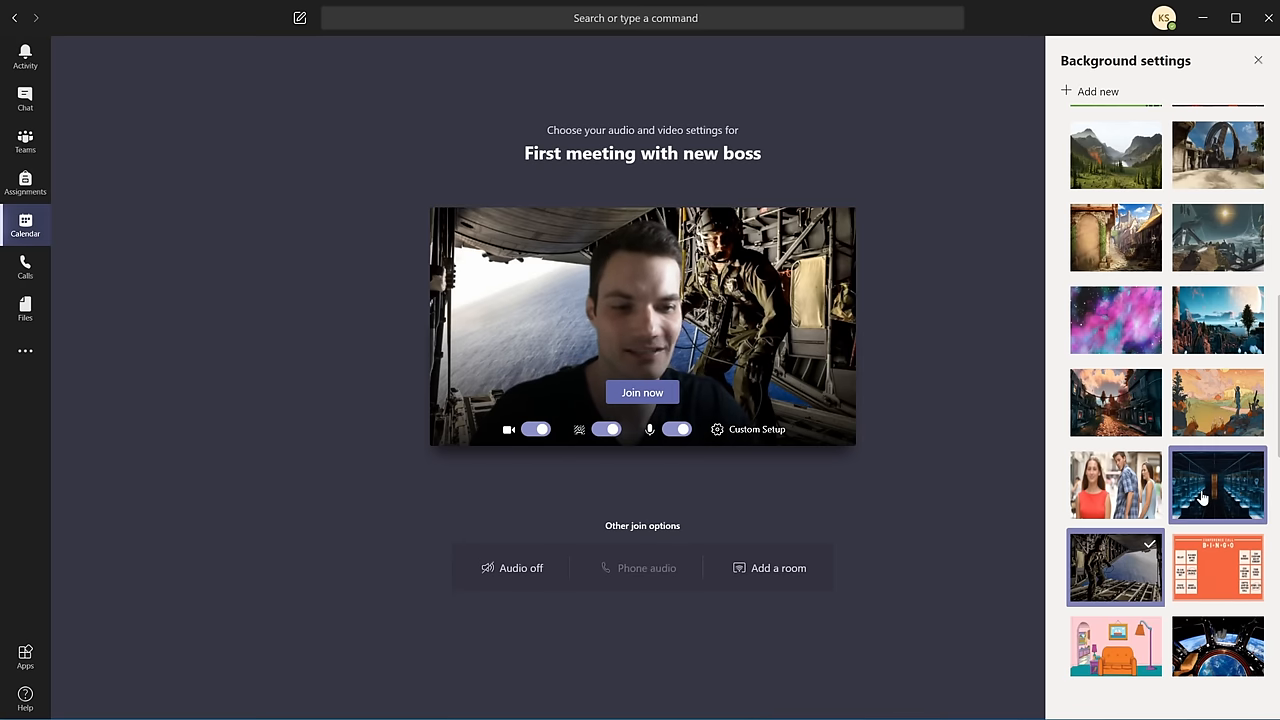
scroll(down, 3)
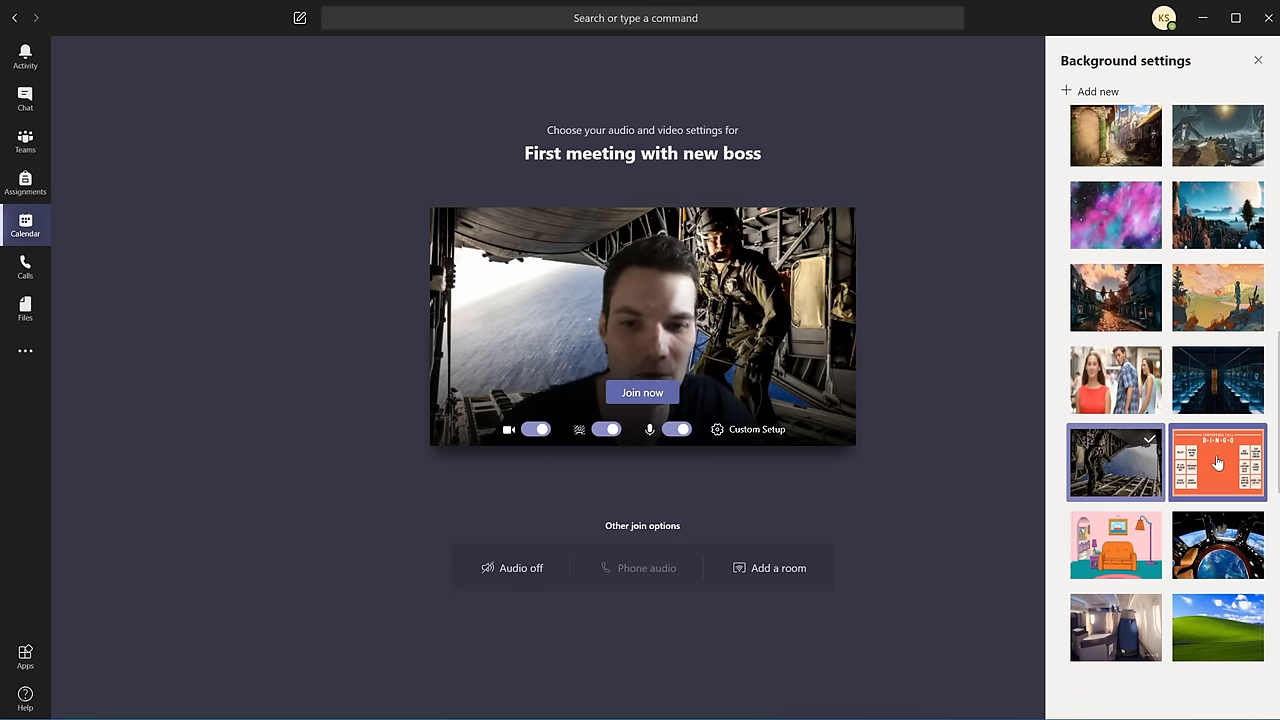
Try the bingo card and cartoon living room, settling on the spaceship window with Earth
click(1218, 462)
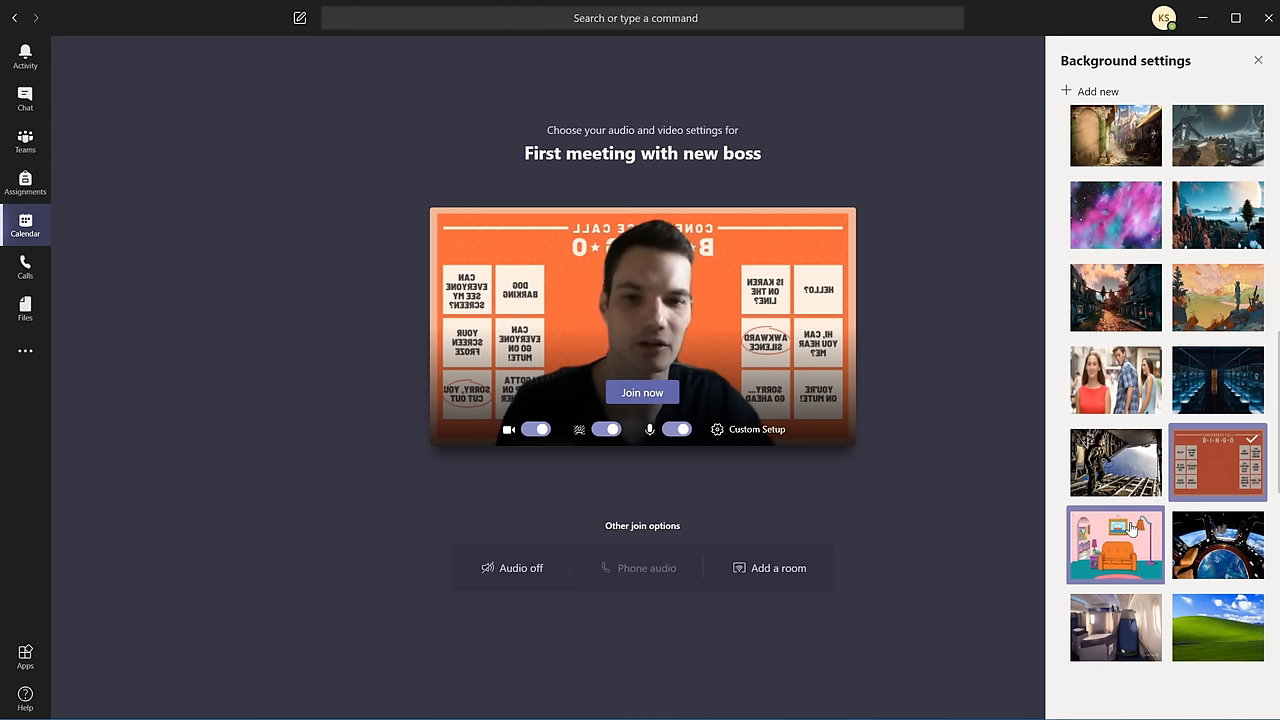
click(1116, 544)
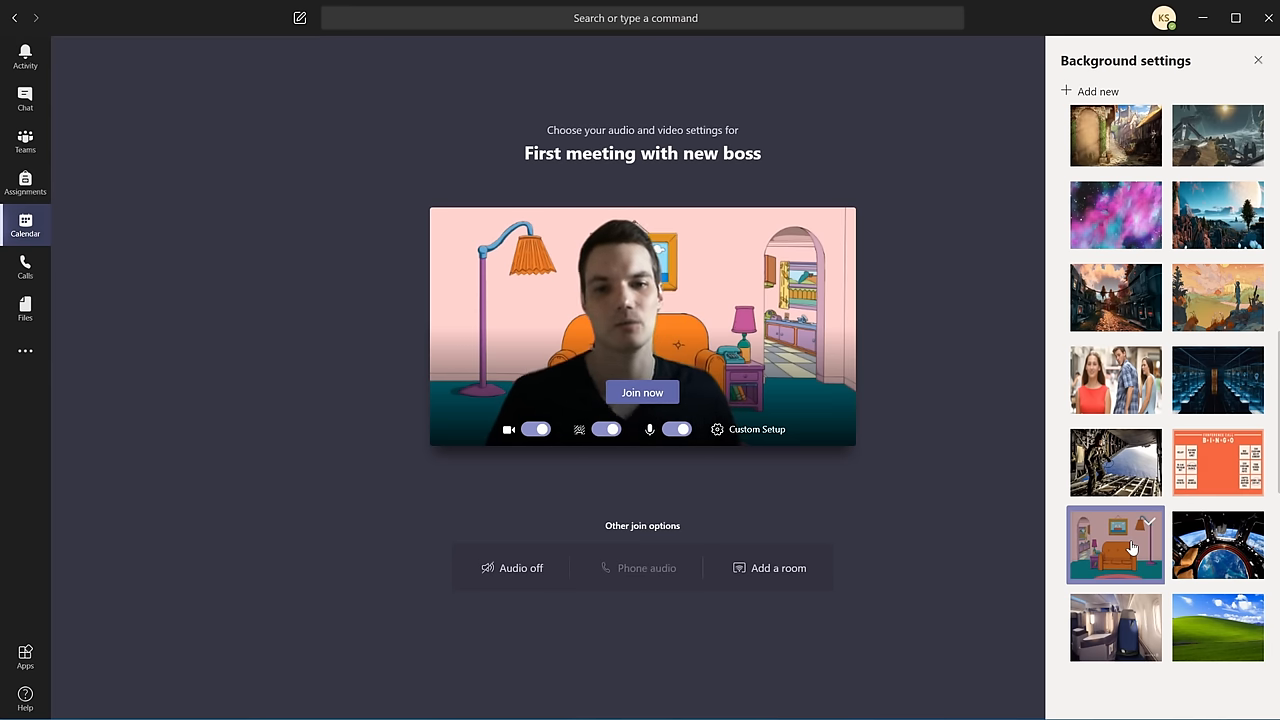
click(1218, 544)
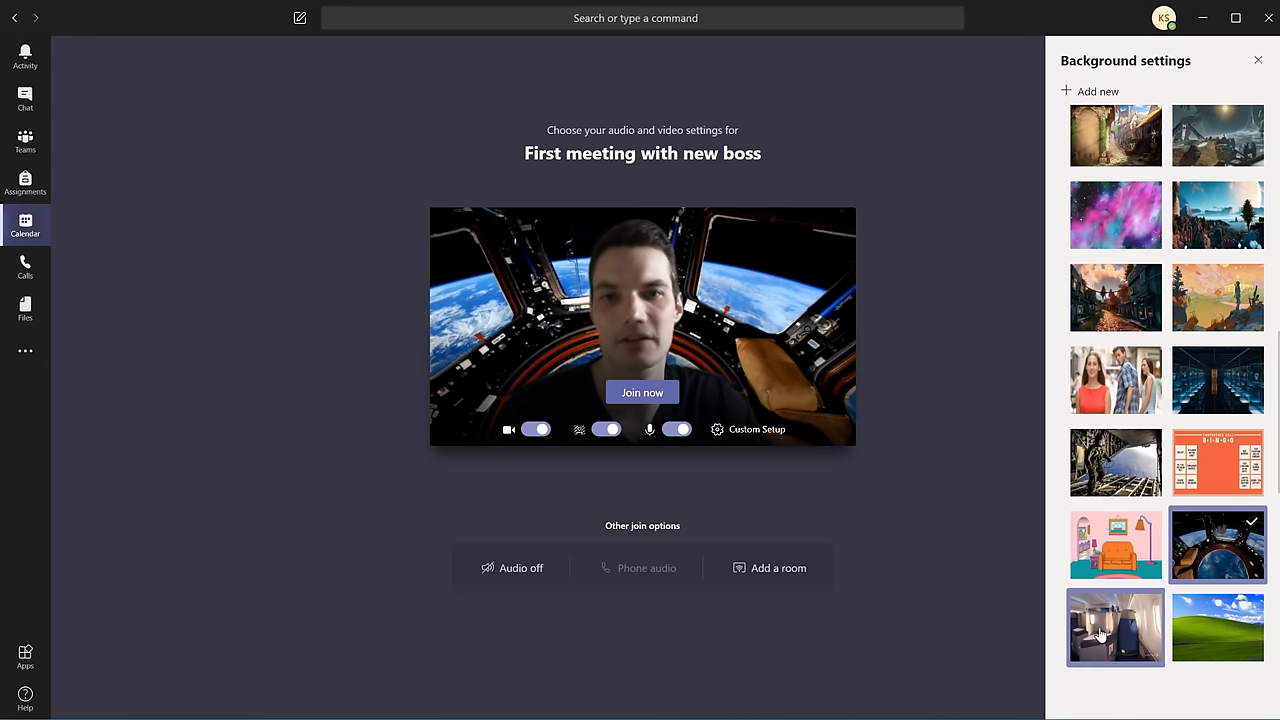
Try the airplane cabin, choose green hills under blue sky, and join the meeting with it
click(1116, 628)
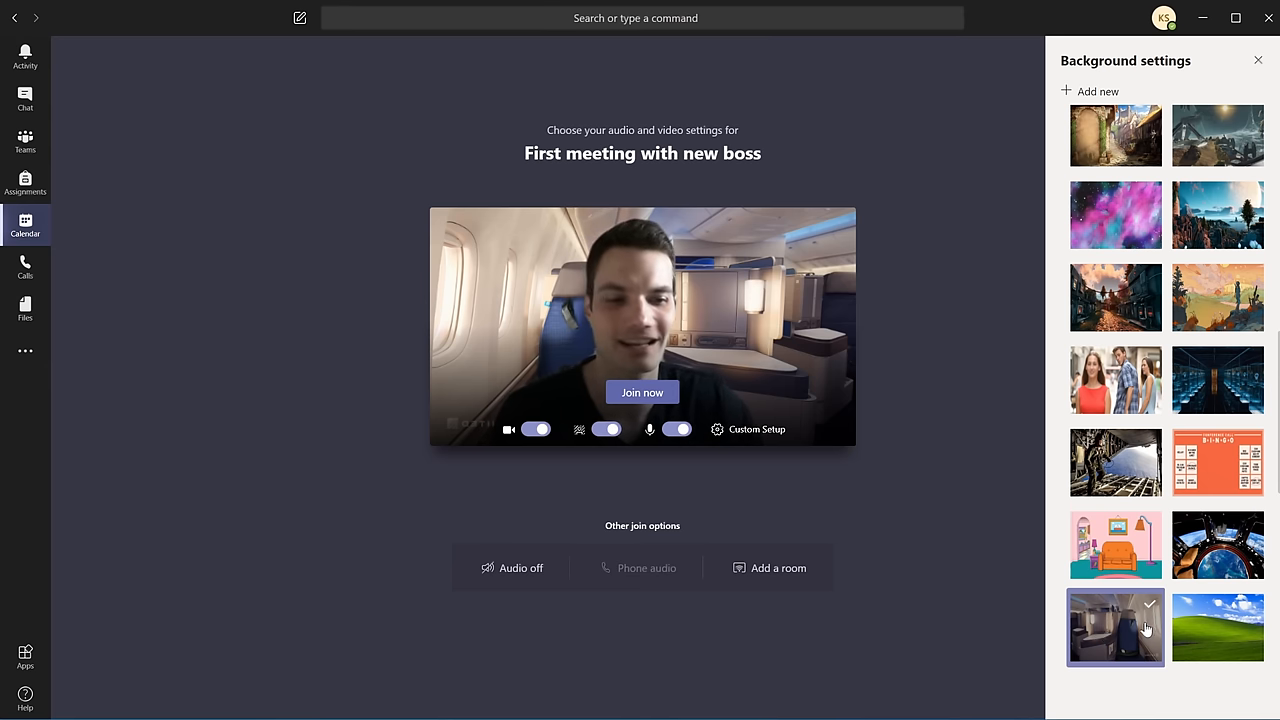
click(1218, 628)
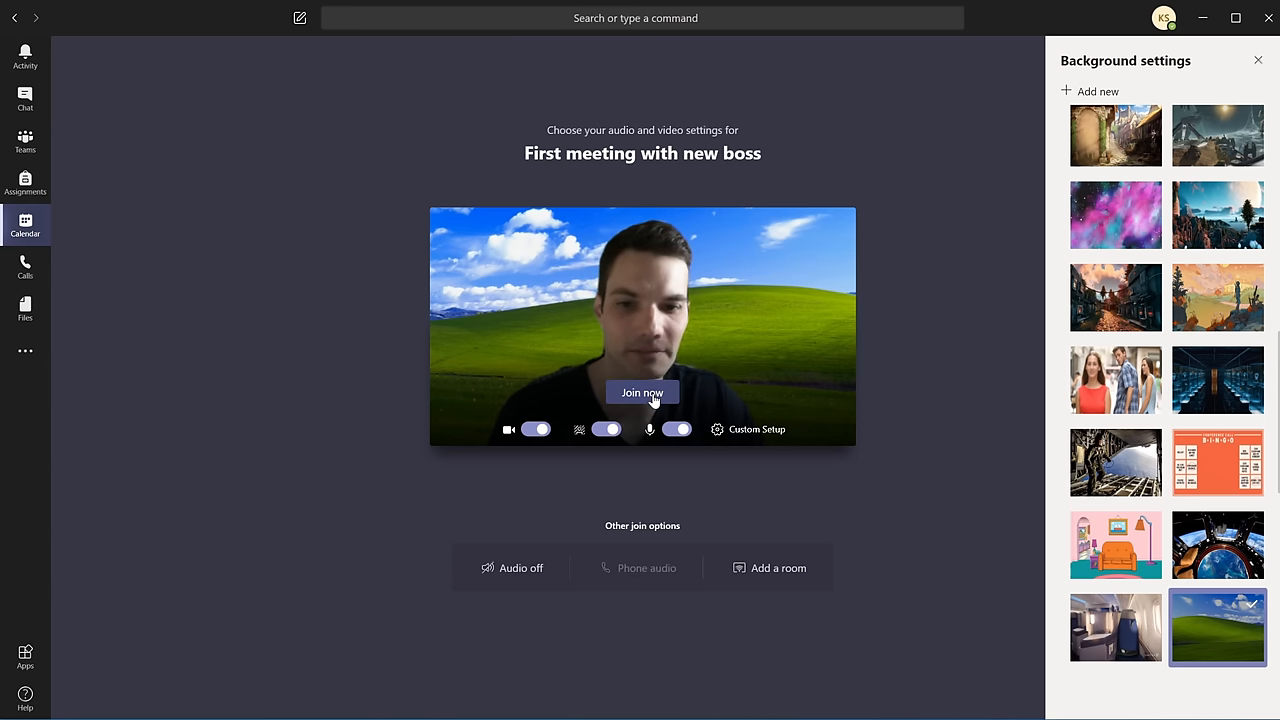
click(642, 390)
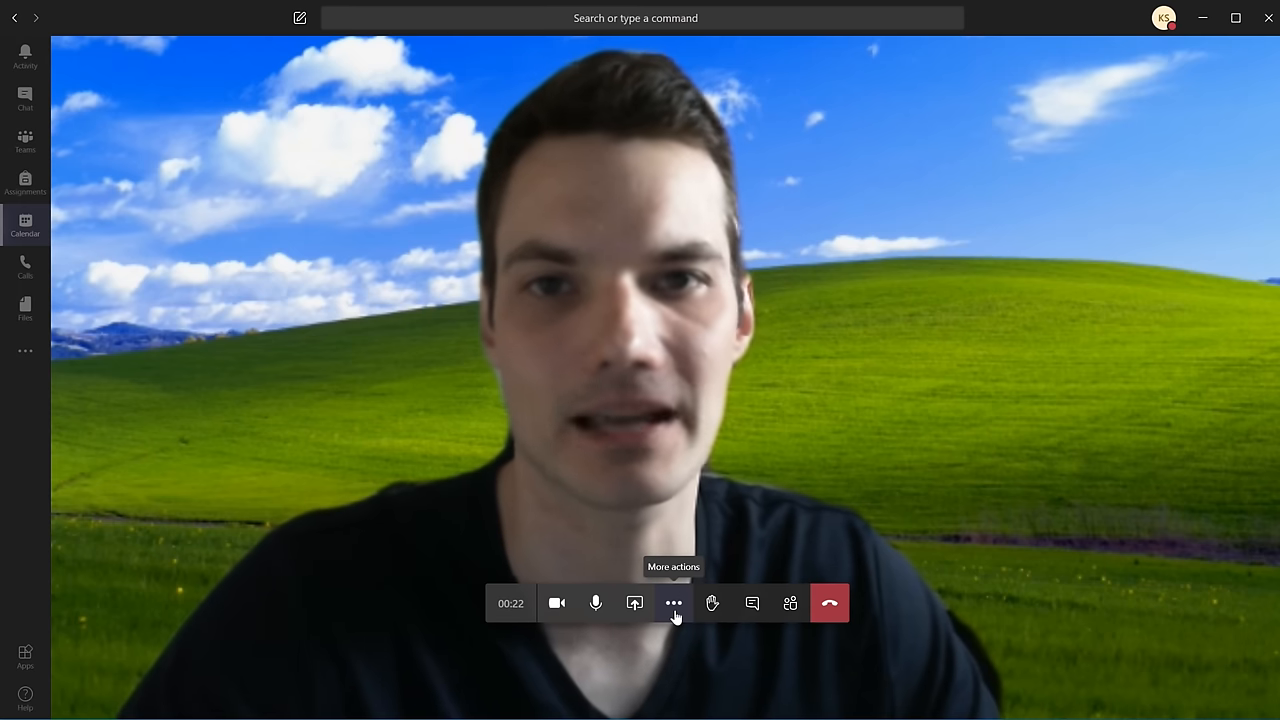
Reopen Background settings inside the meeting while green hills stays applied
click(672, 602)
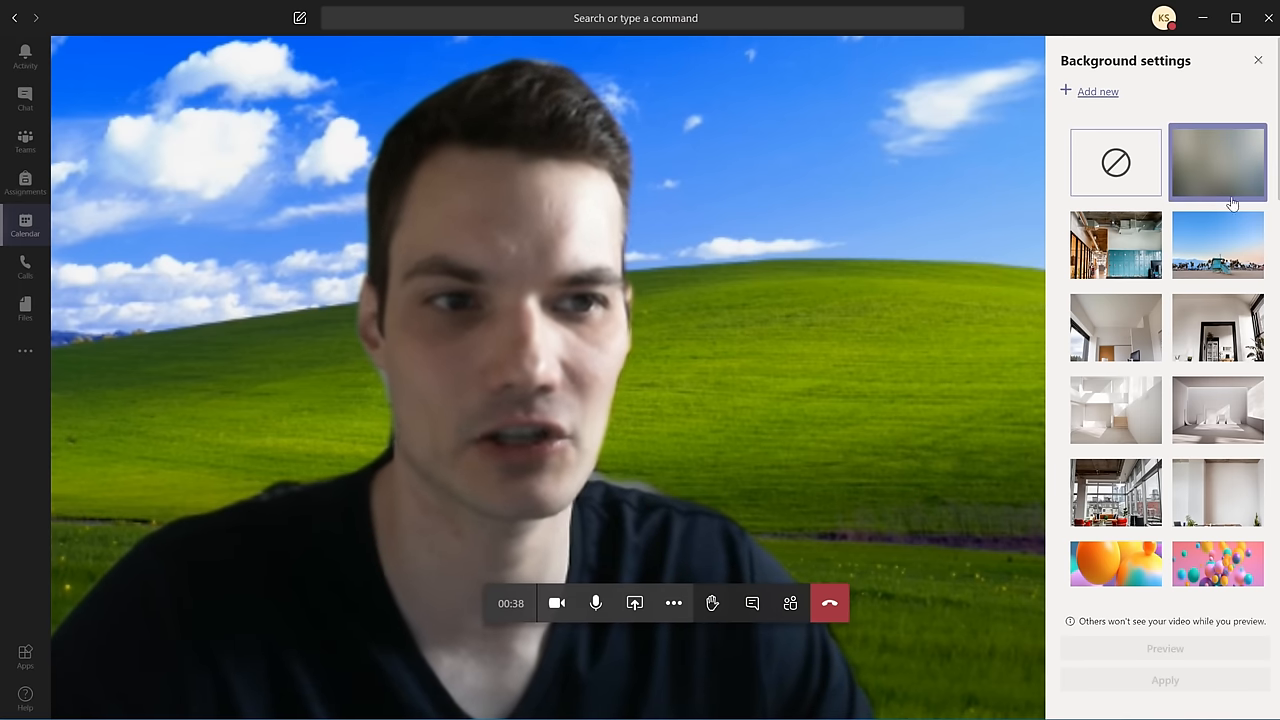
Scroll through the background options and close the settings without changing the green-hills backdrop
scroll(down, 3)
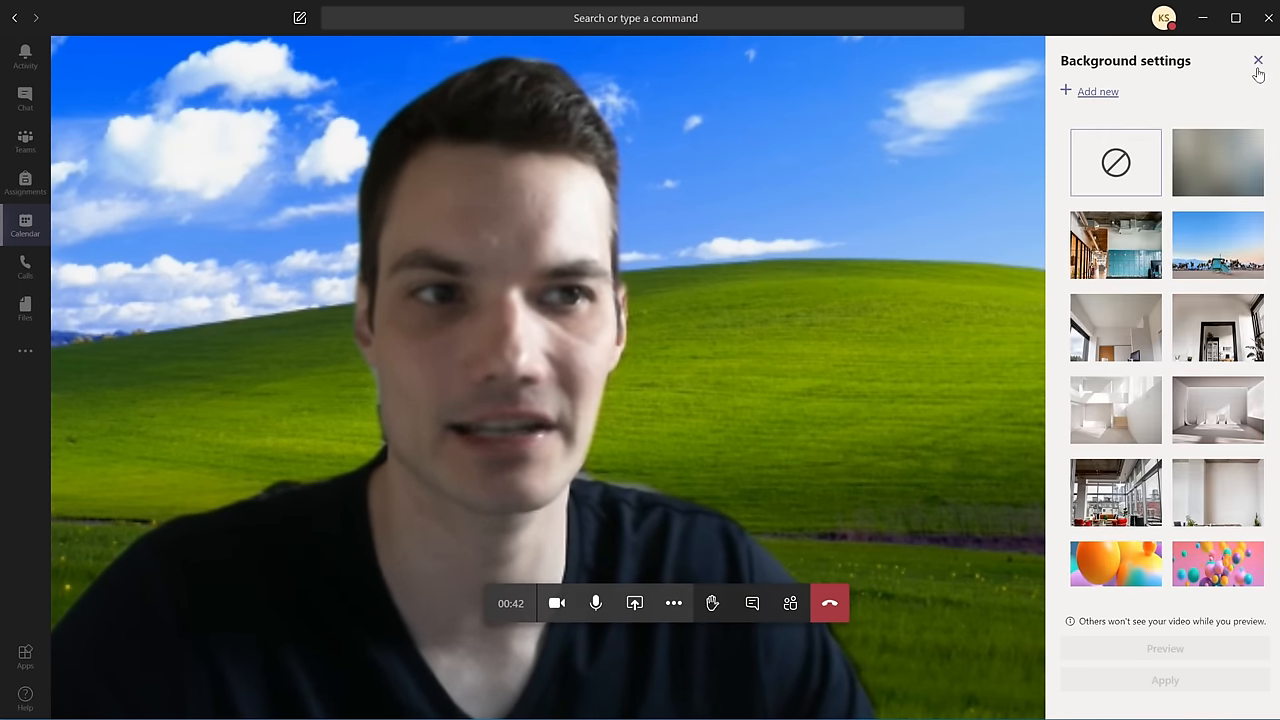
click(1258, 60)
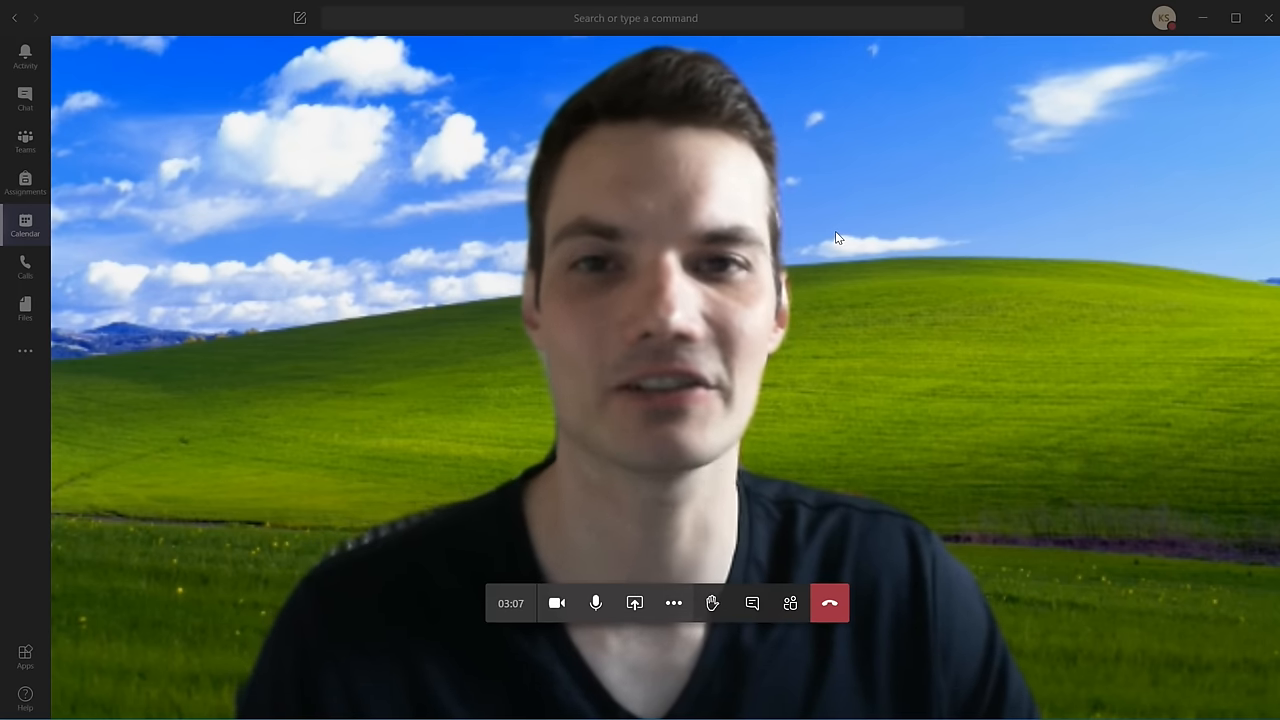
mouse_move(596, 602)
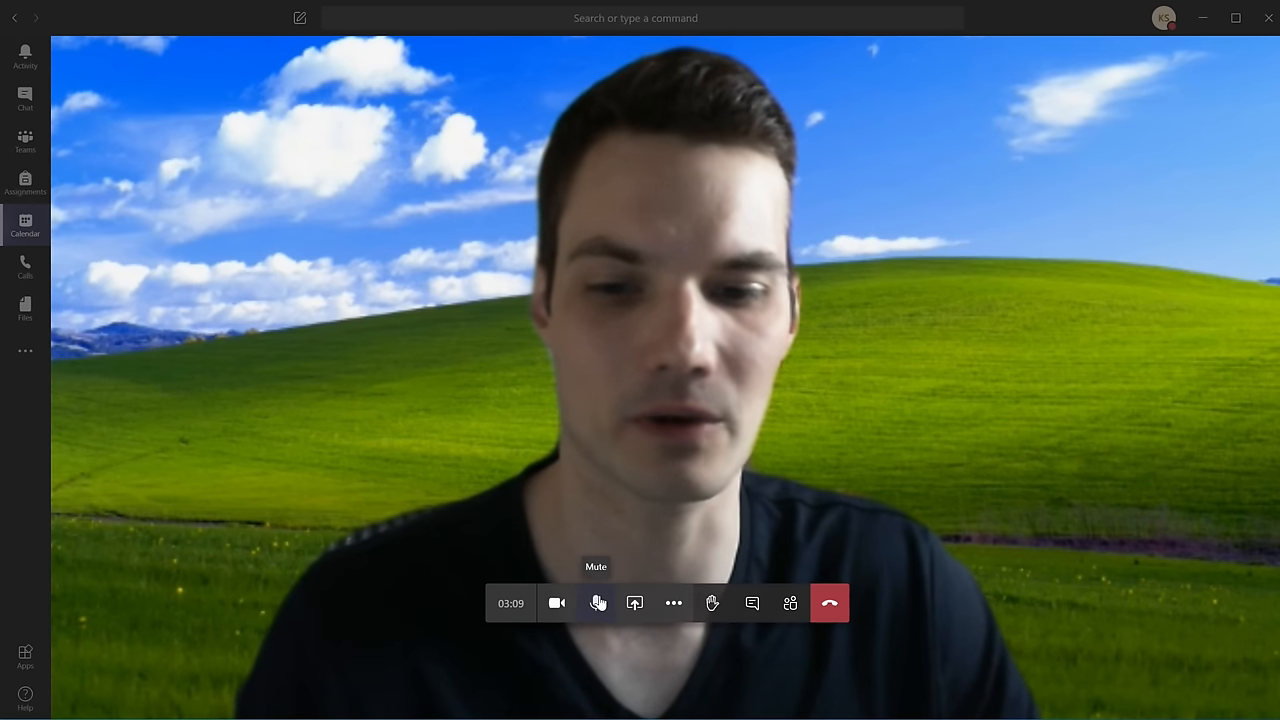
Toggle the microphone mute from the toolbar and again with Ctrl+Shift+M, leaving it live
click(596, 604)
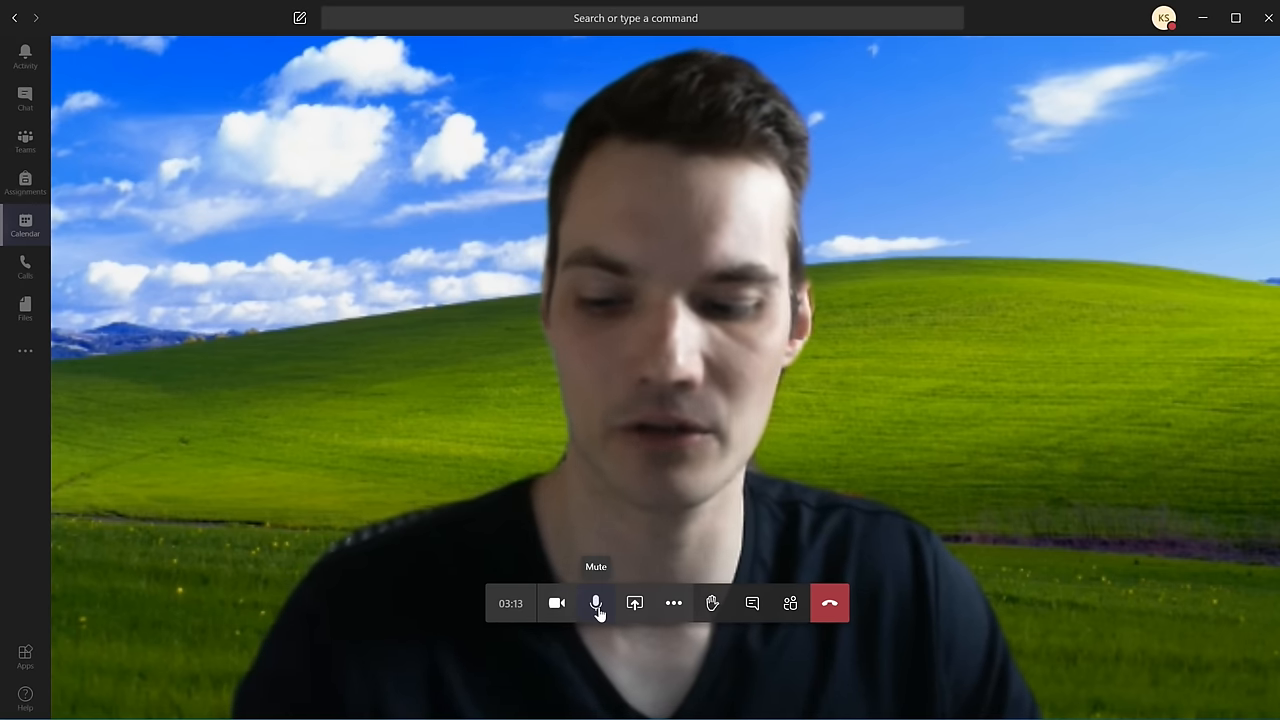
key(ctrl+shift+m)
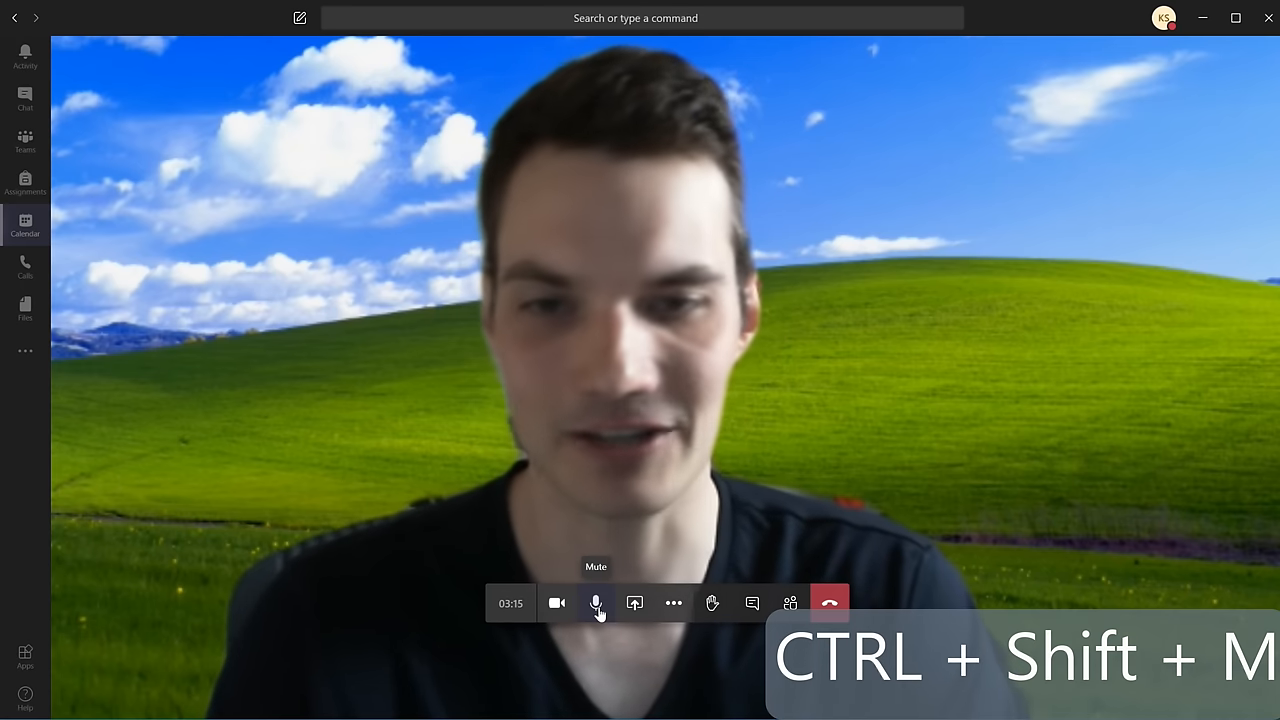